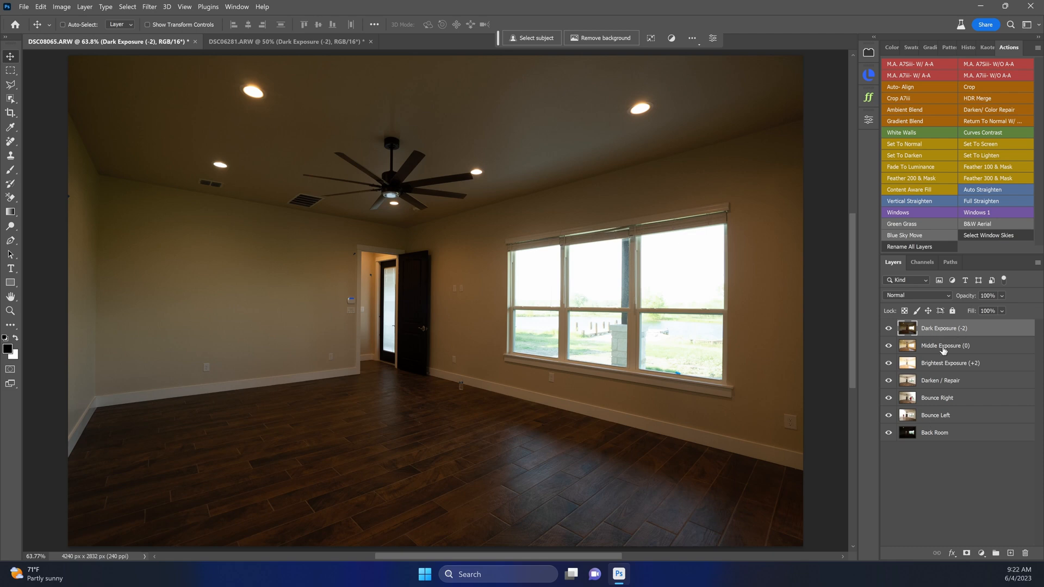
# Step: Hide the dark, middle and brightest exposures in turn to inspect each frame
pyautogui.click(889, 329)
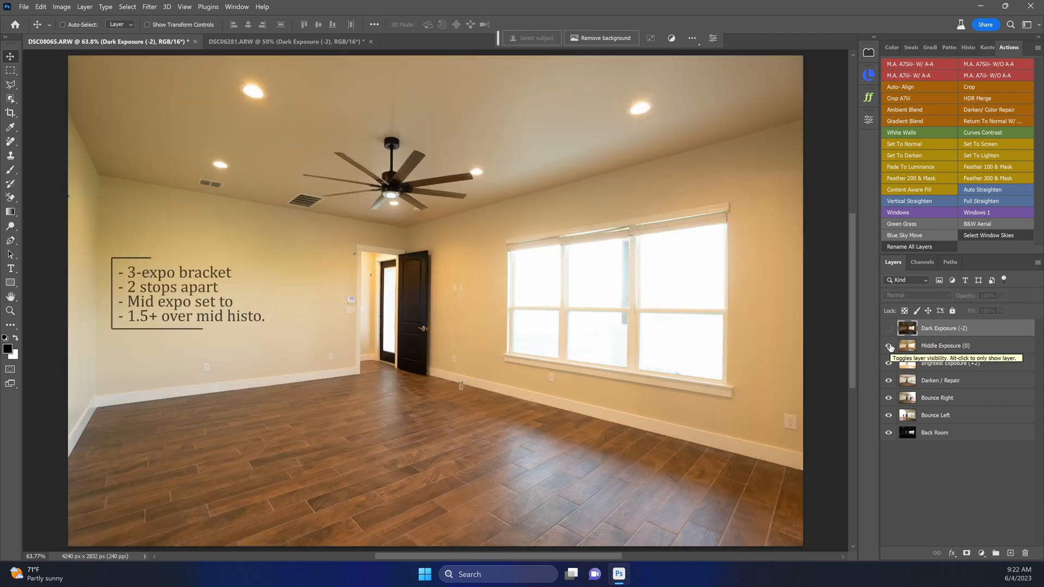
pyautogui.click(888, 346)
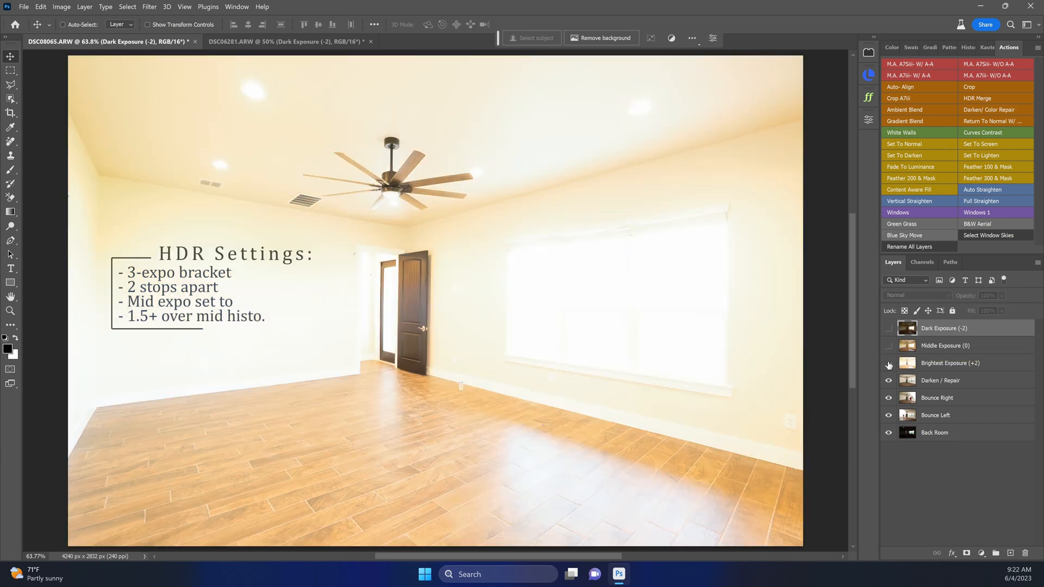
pyautogui.click(888, 363)
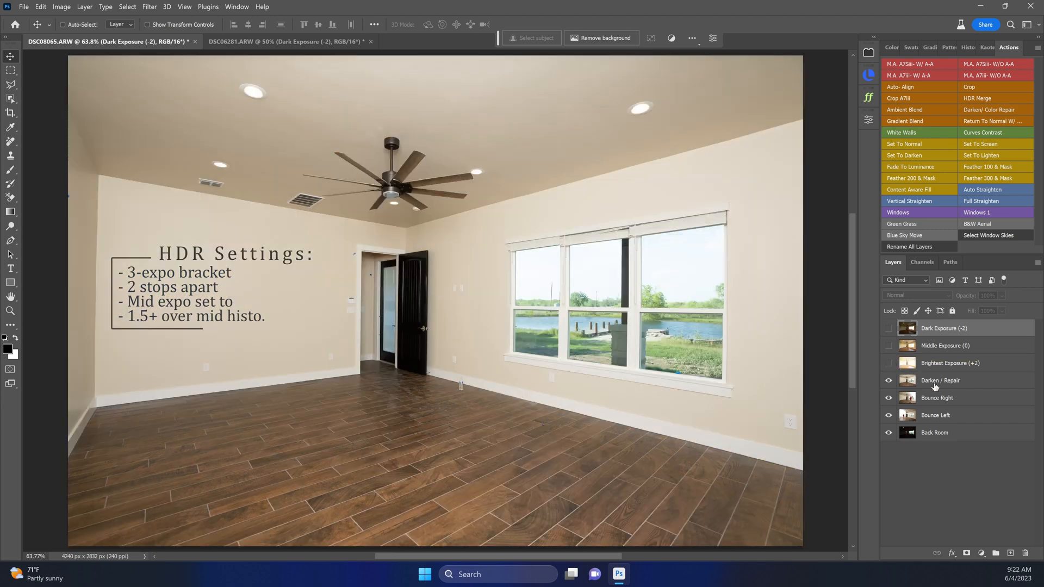
# Step: Toggle the Darken / Repair frame and compare the bounce flash frames, ending on the Darken/Color Repair group
pyautogui.click(942, 380)
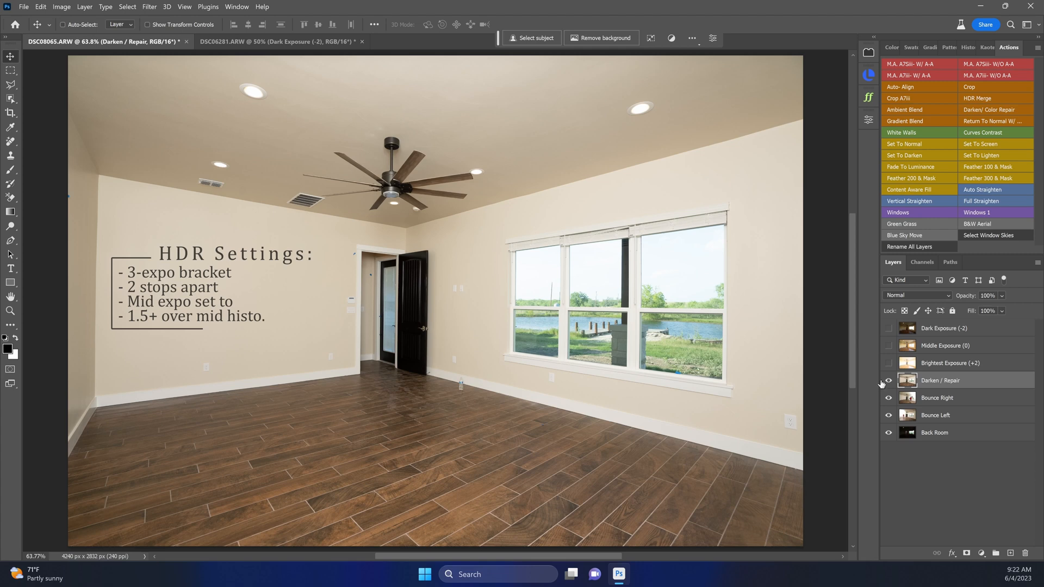
pyautogui.click(888, 380)
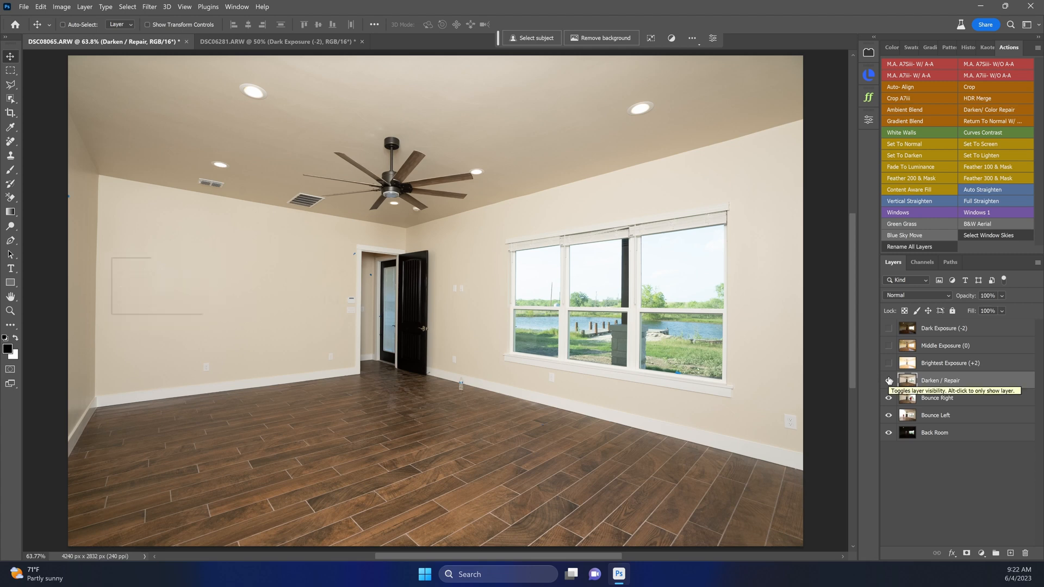
pyautogui.click(888, 380)
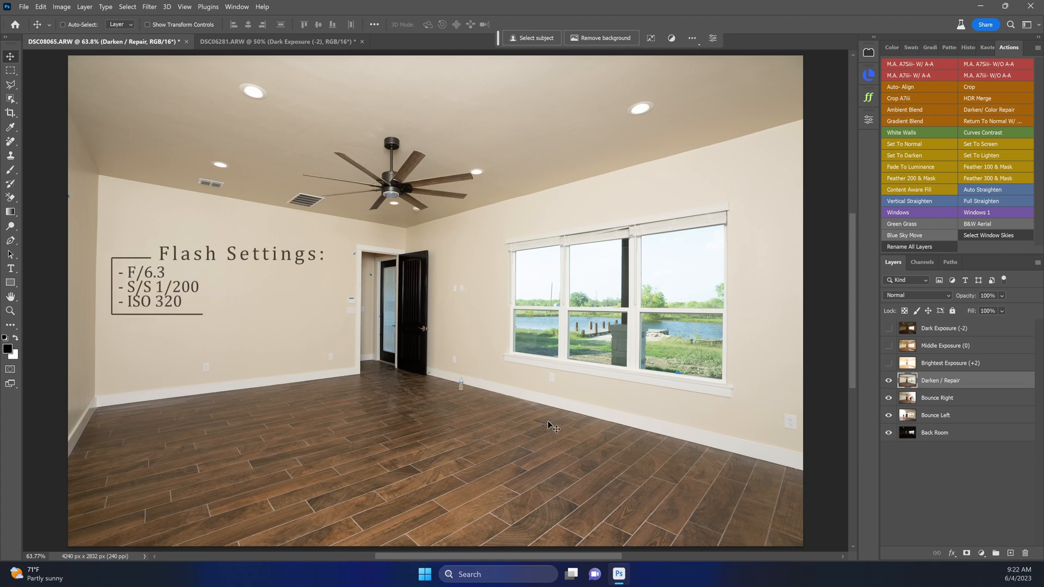
pyautogui.moveTo(846, 362)
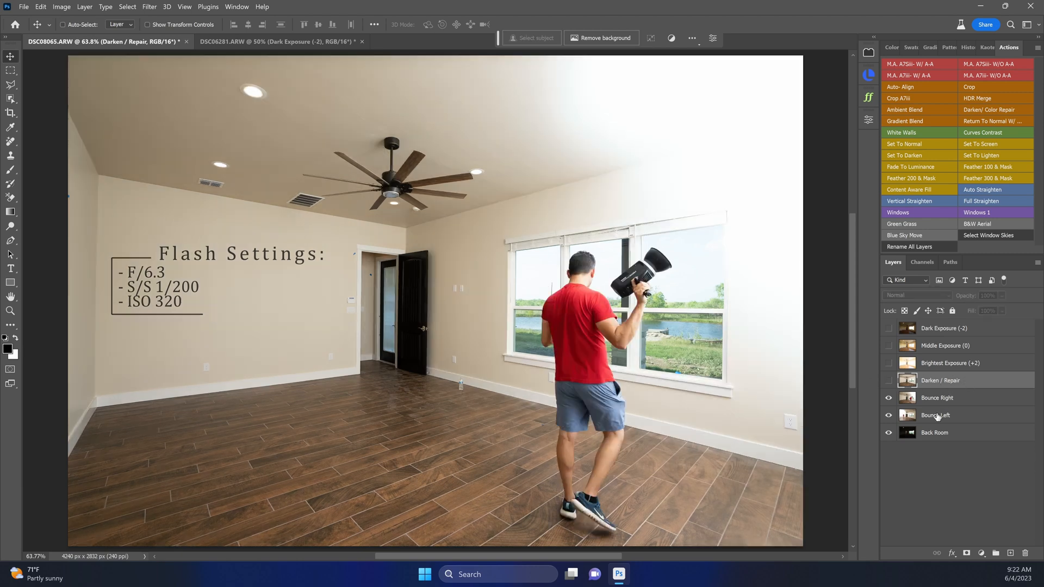
pyautogui.click(938, 398)
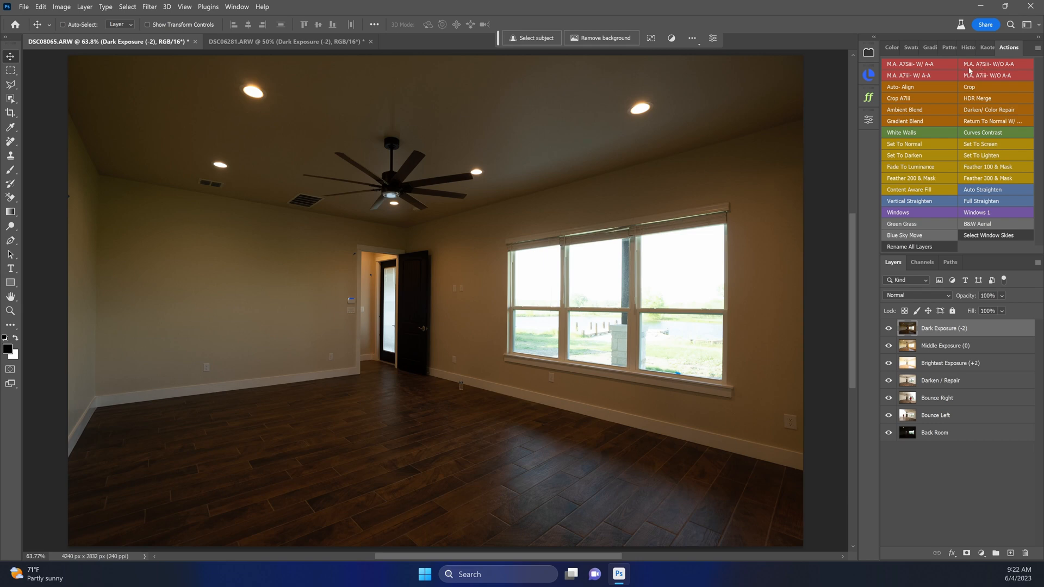
pyautogui.moveTo(1000, 69)
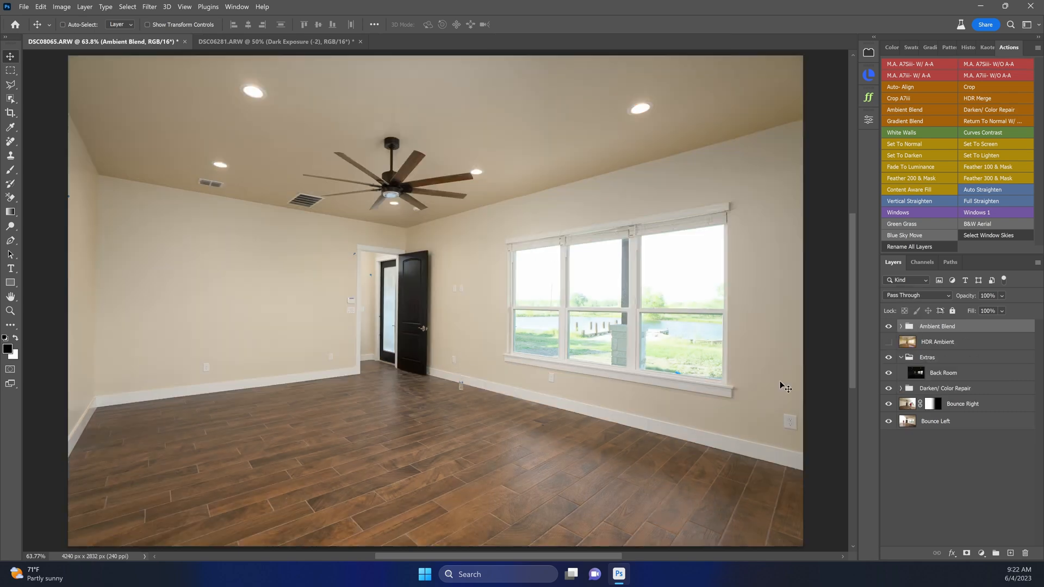
pyautogui.click(943, 388)
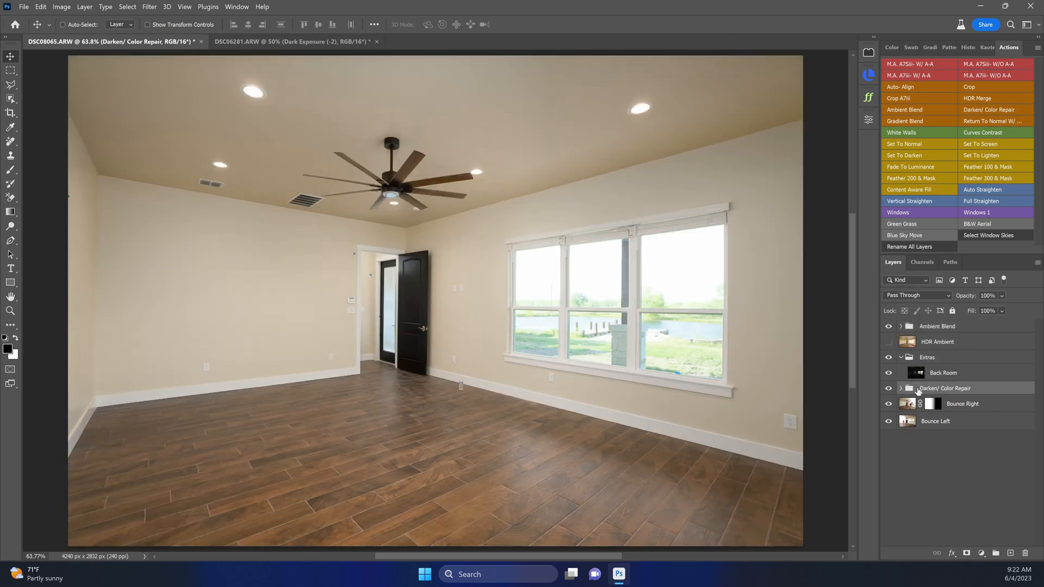
# Step: Select the windows with the Object Selection tool as the mask area
pyautogui.click(11, 86)
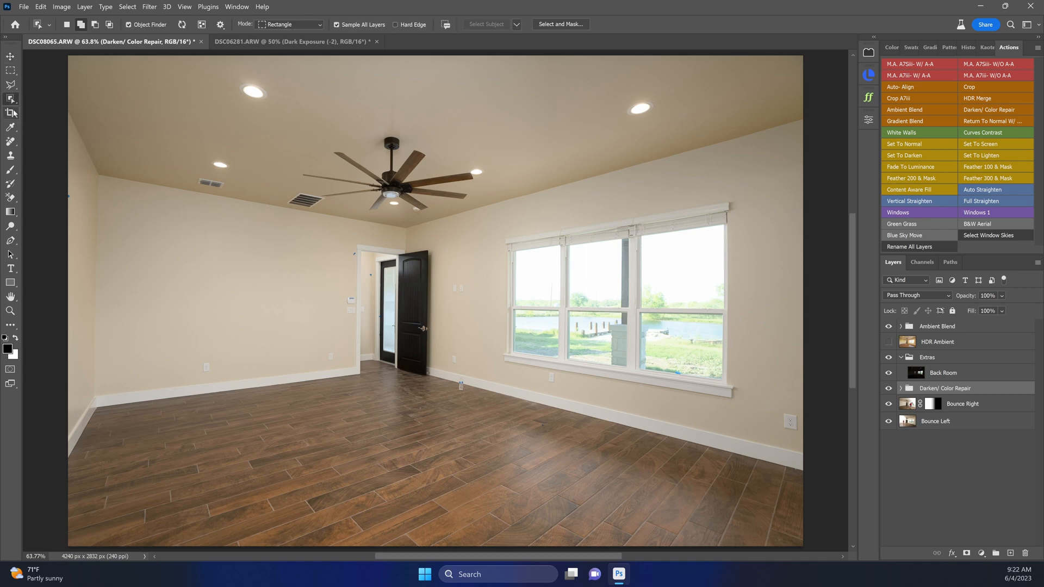
pyautogui.click(11, 98)
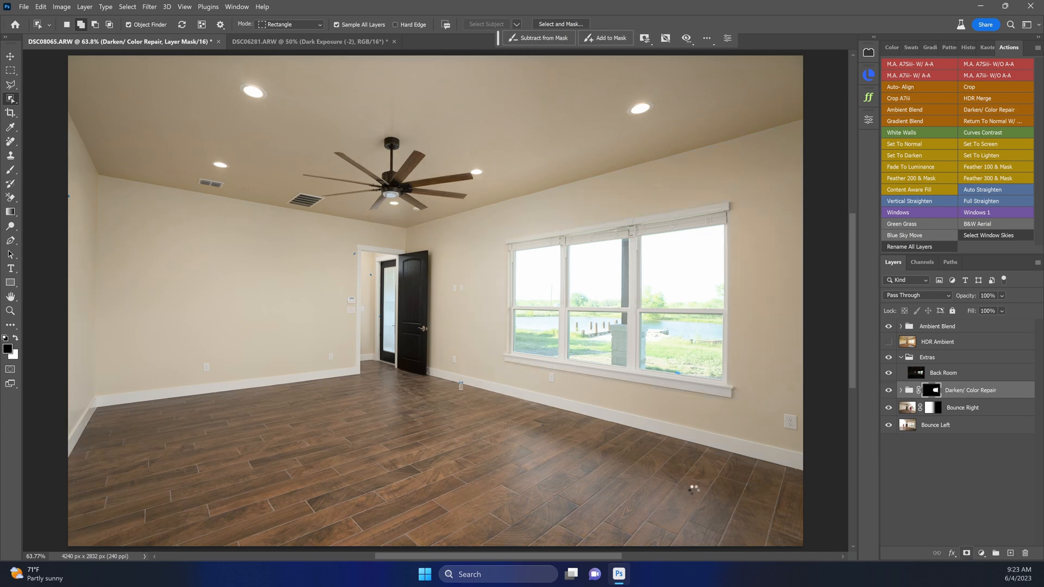
pyautogui.moveTo(704, 355)
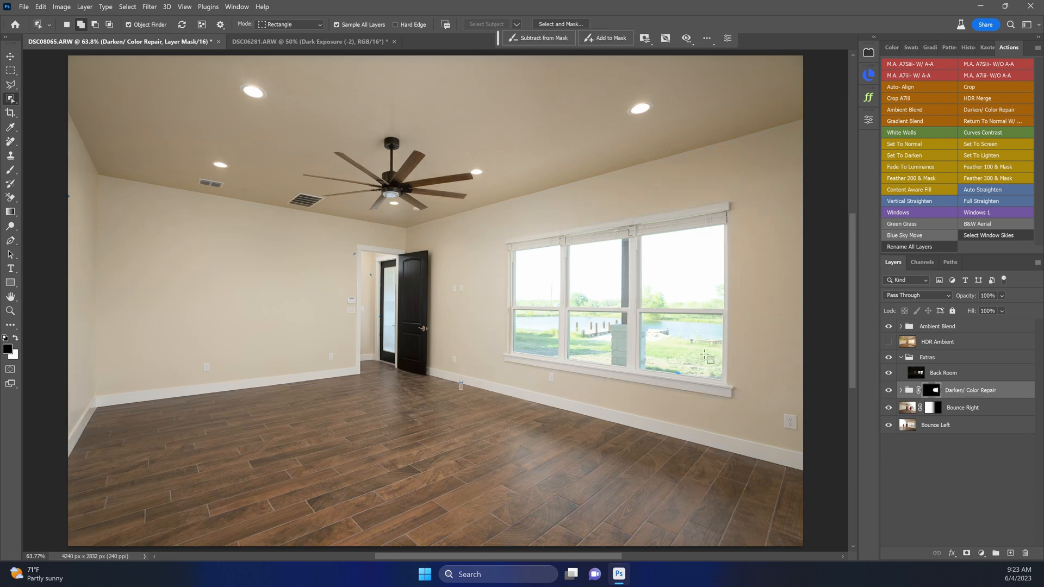
pyautogui.moveTo(1015, 398)
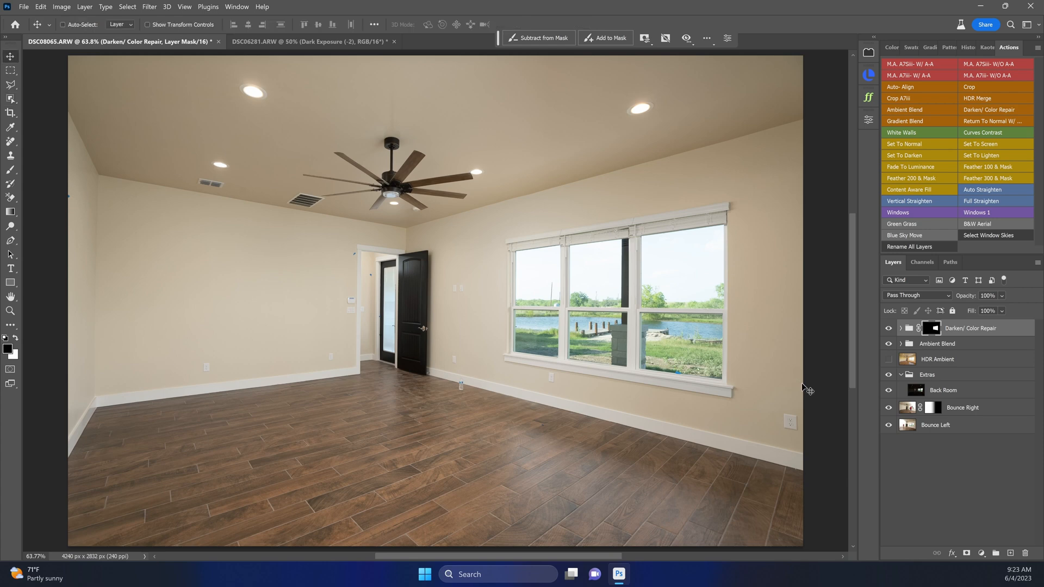
pyautogui.moveTo(955, 351)
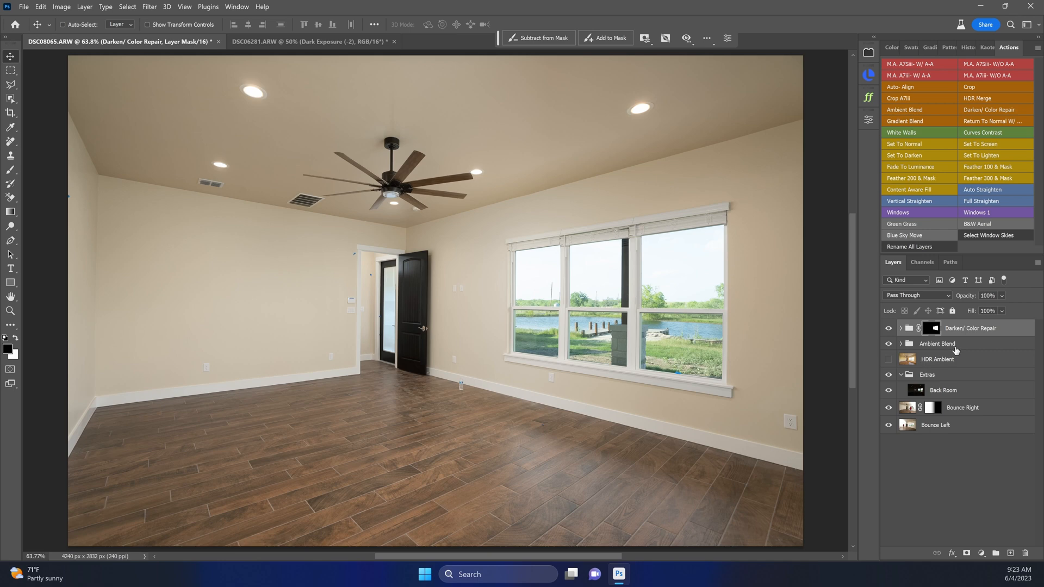
# Step: Stamp visible layers above the Ambient Blend group and open the merged layer in Camera Raw Filter
pyautogui.click(937, 344)
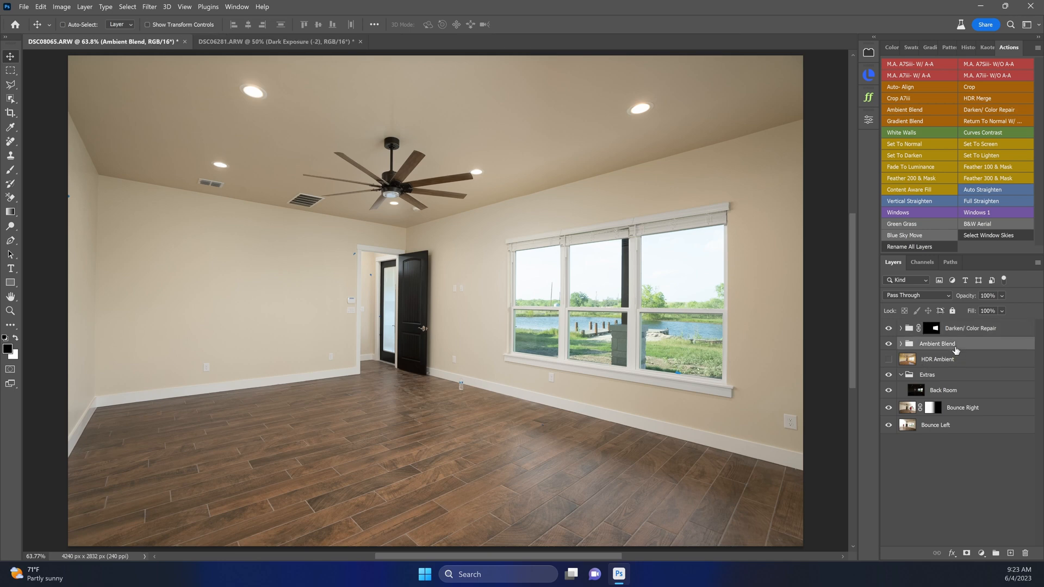
pyautogui.moveTo(958, 347)
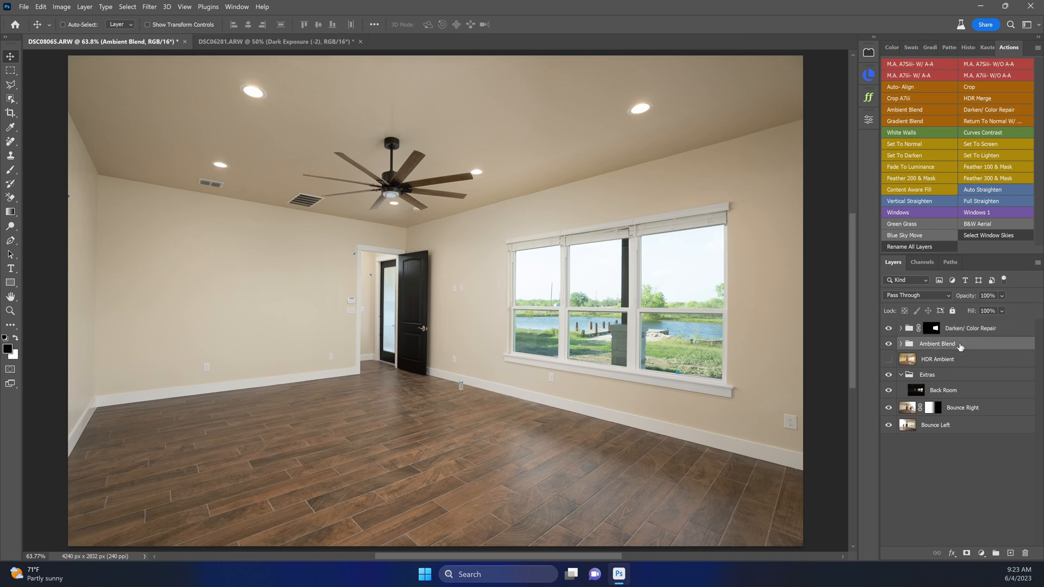
pyautogui.moveTo(939, 350)
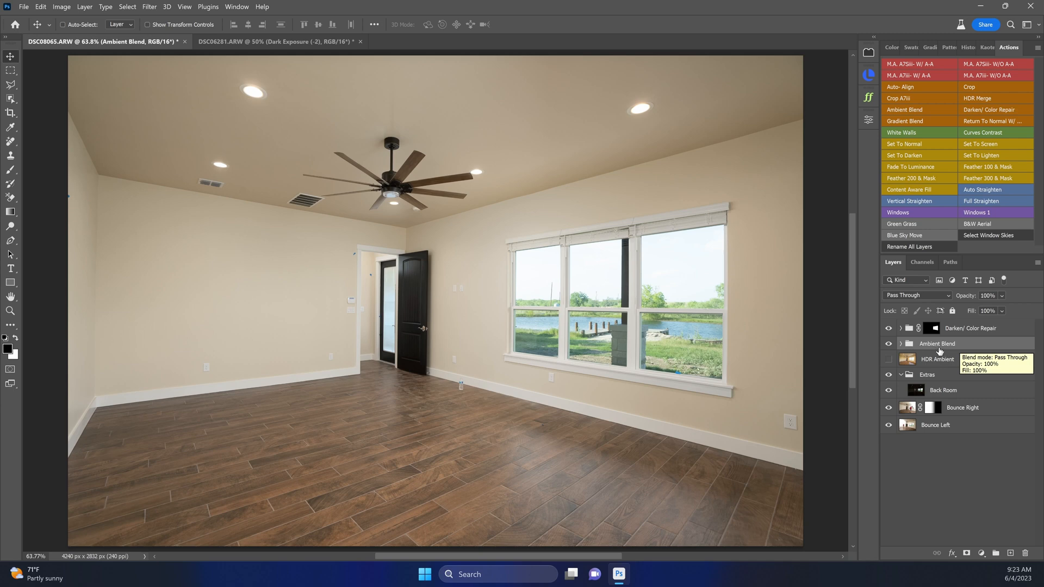
pyautogui.press('ctrl+alt+shift+e')
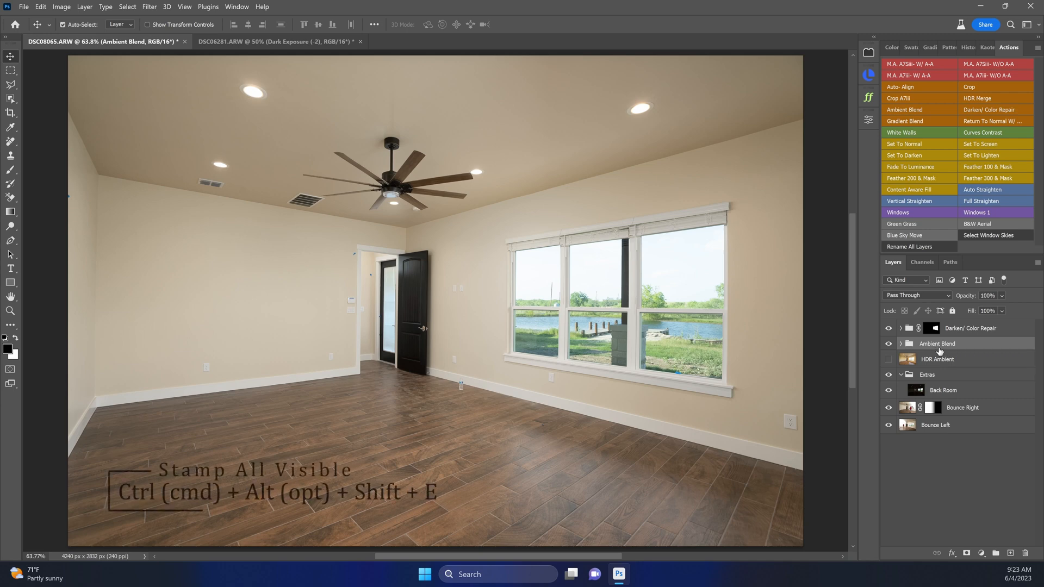
pyautogui.press('ctrl+alt+shift+e')
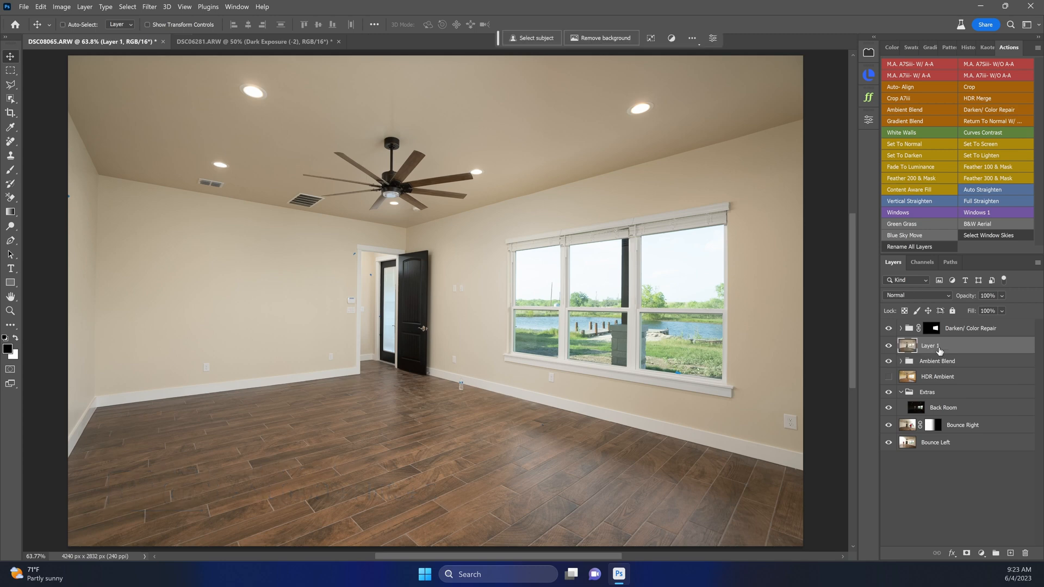
pyautogui.press('ctrl+shift+a')
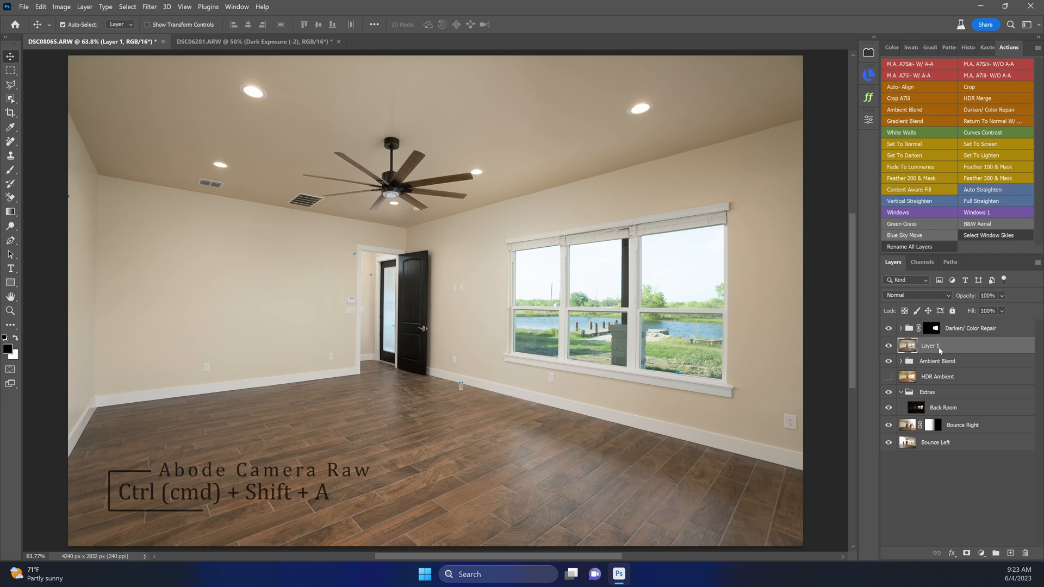
pyautogui.press('ctrl+shift+a')
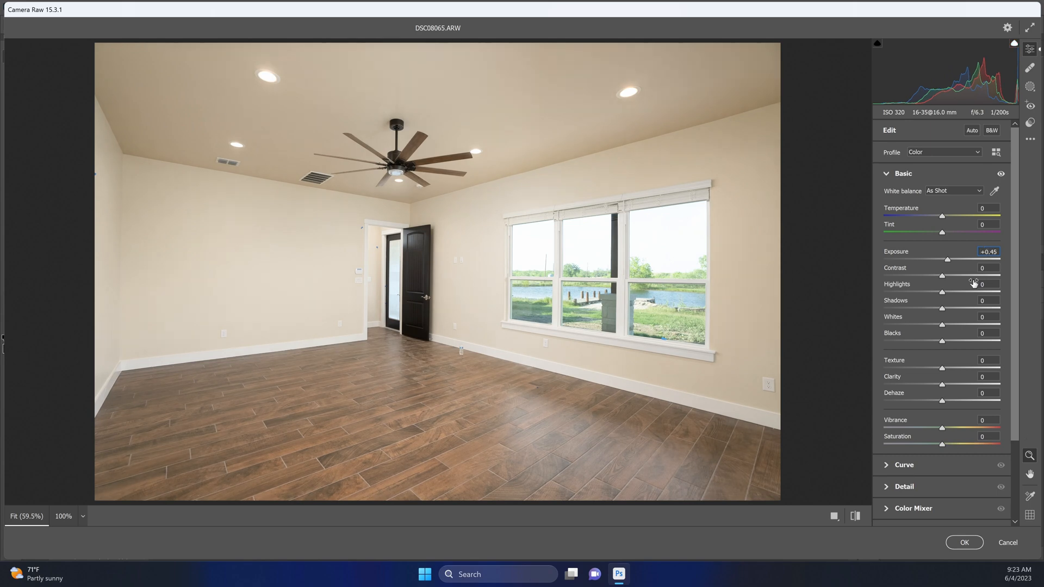
# Step: Set Exposure +0.45, Contrast +21, Highlights -14, Whites +8, Blacks -28, then apply
pyautogui.click(971, 130)
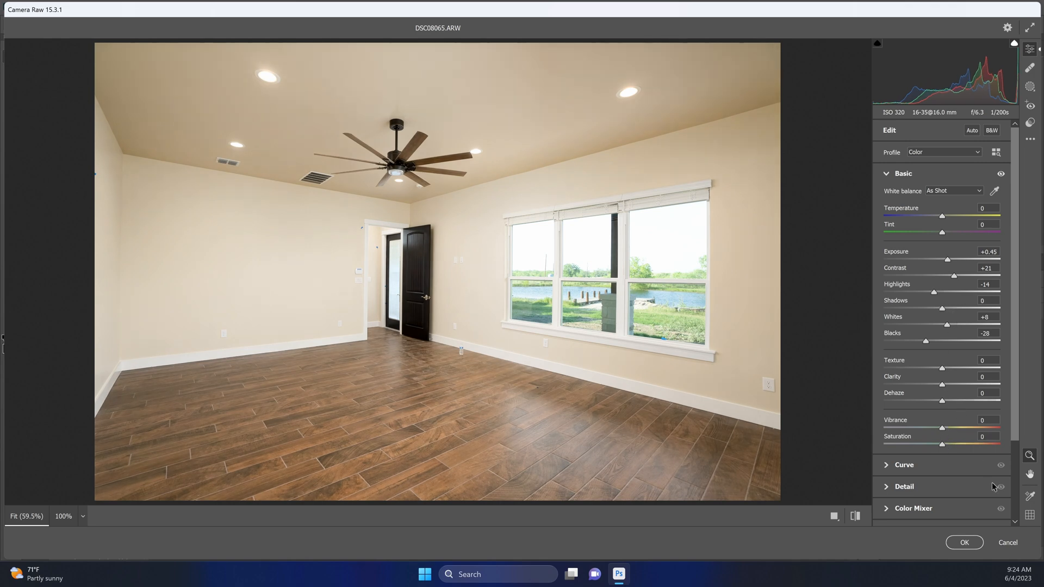
pyautogui.click(964, 543)
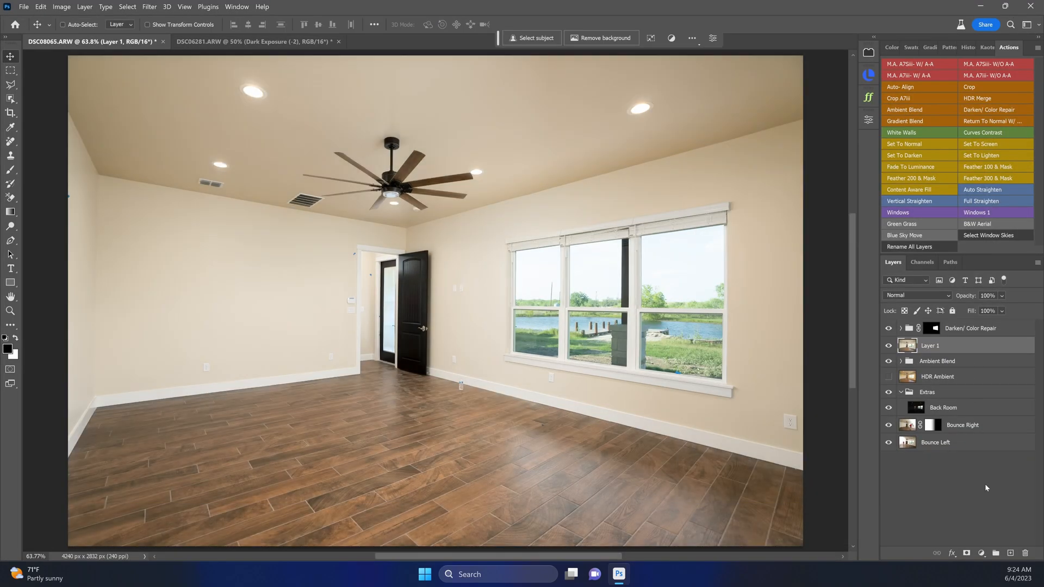
pyautogui.moveTo(982, 134)
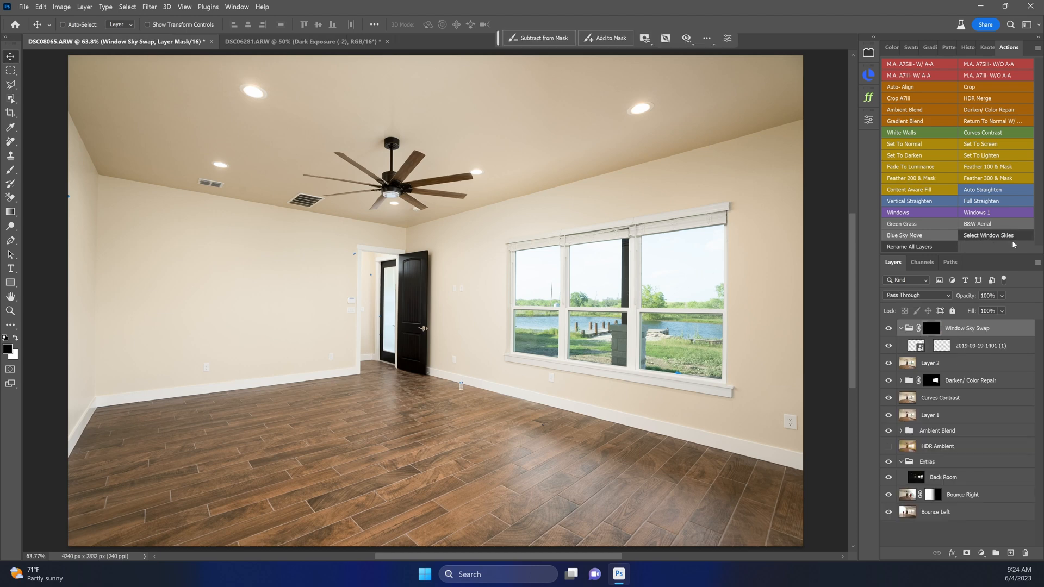
# Step: Select the window sky areas, then toggle the blue cloudy sky layer to compare
pyautogui.click(932, 327)
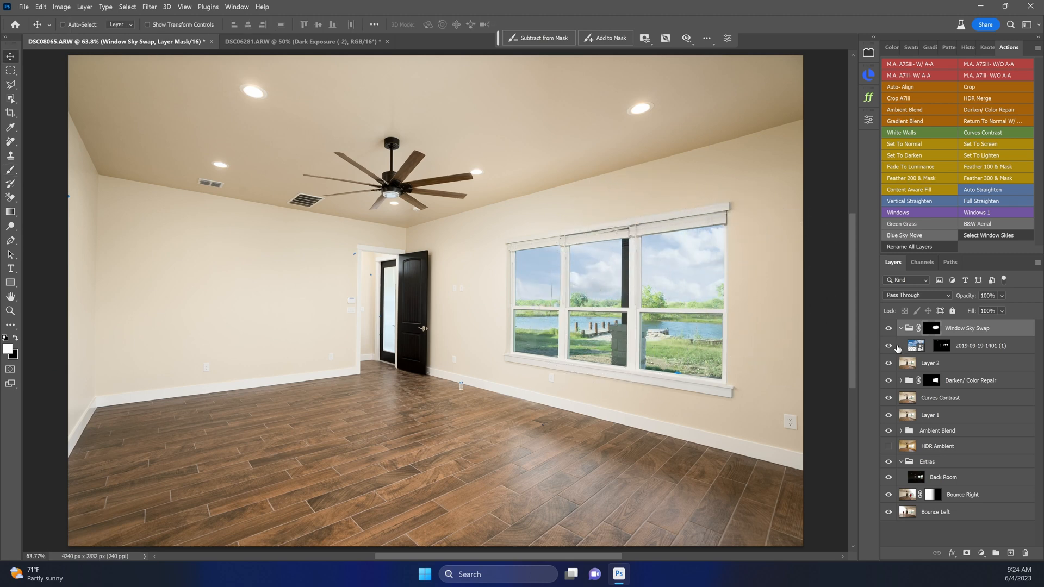
pyautogui.click(888, 346)
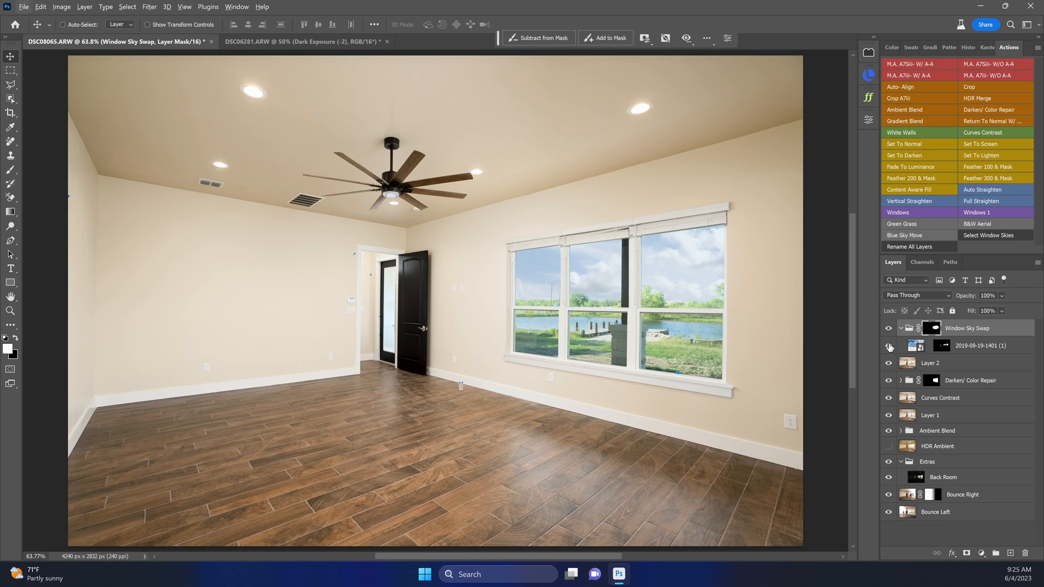
pyautogui.moveTo(890, 346)
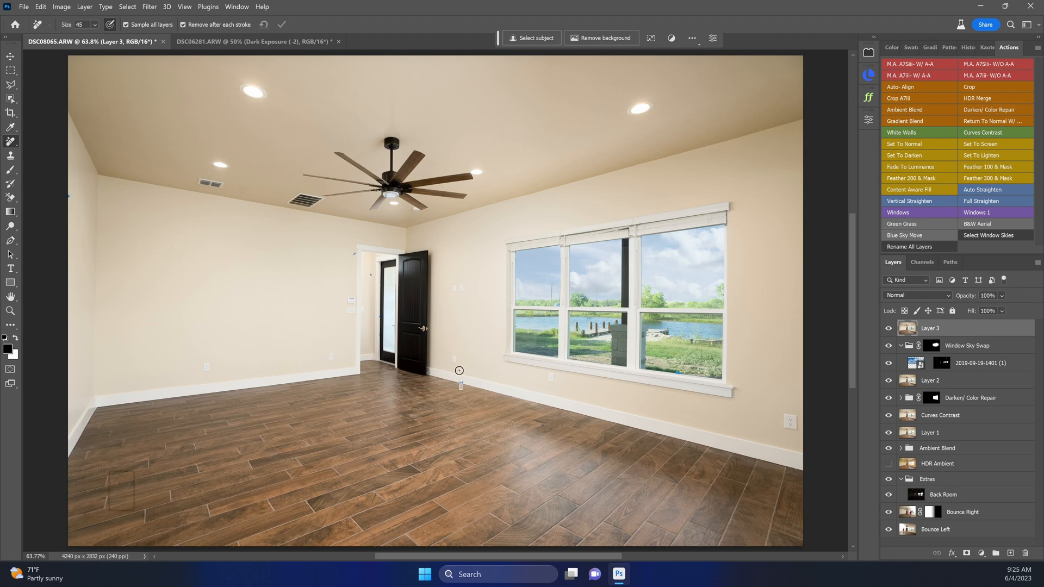
# Step: Enlarge the healing brush to retouch the floor fixture right of the door
pyautogui.press('j')
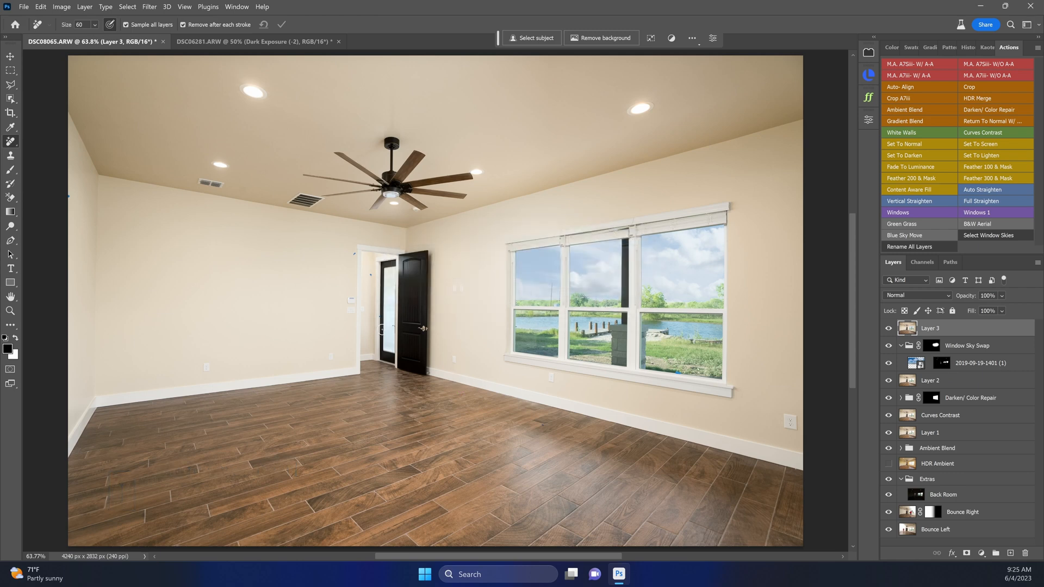
pyautogui.moveTo(742, 225)
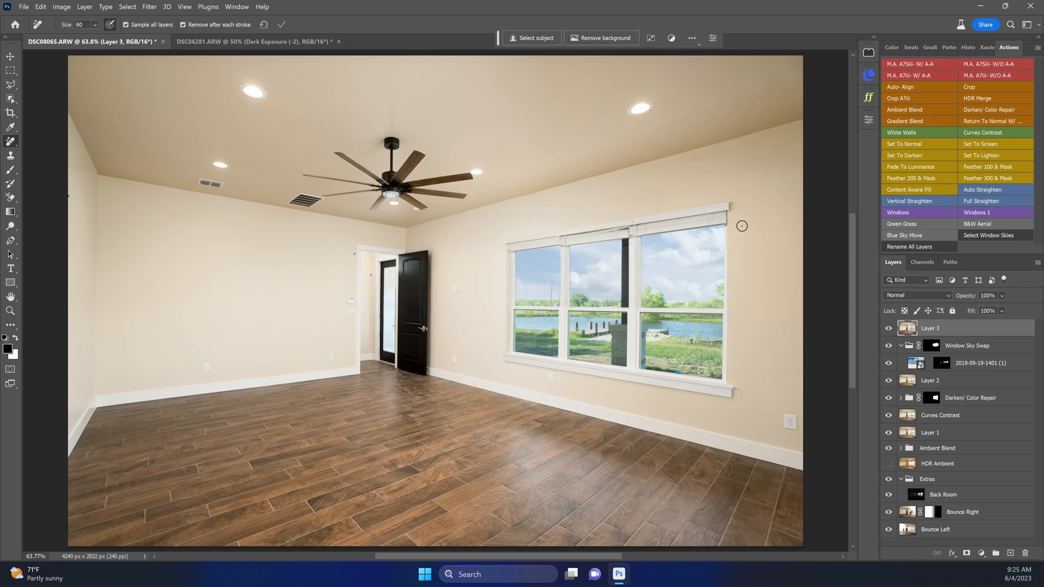
# Step: Switch to the DSC06281.ARW living-room photo
pyautogui.click(11, 56)
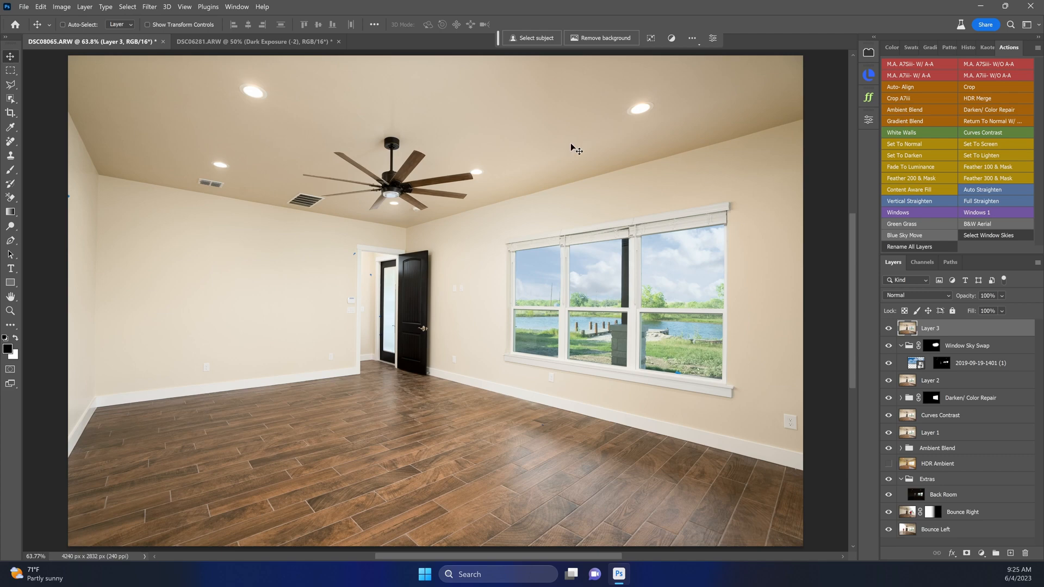
pyautogui.moveTo(246, 101)
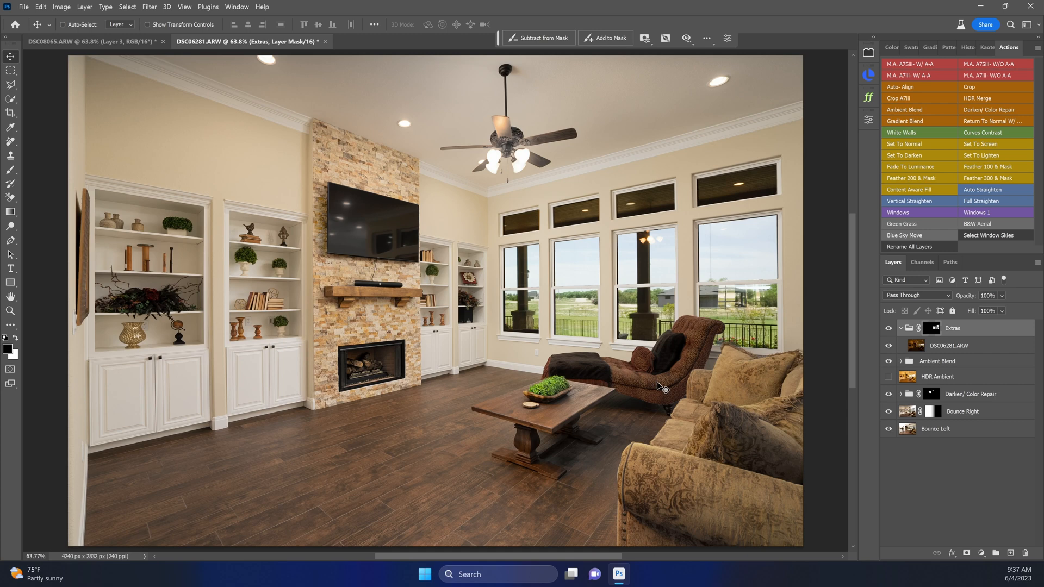
pyautogui.moveTo(769, 295)
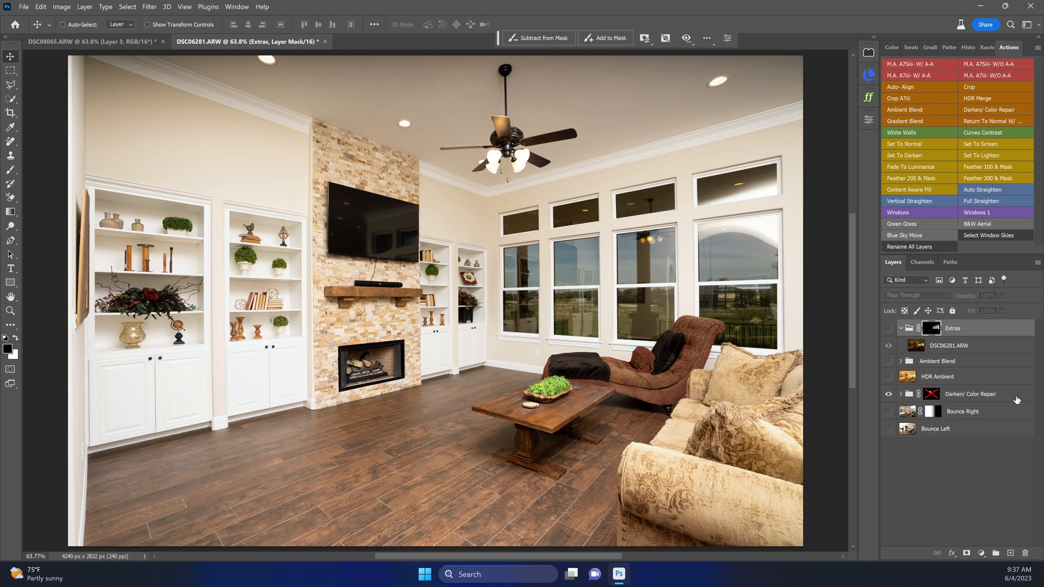
# Step: Solo the Bounce Right, then Bounce Left flash frames, then show all layers again
pyautogui.click(888, 412)
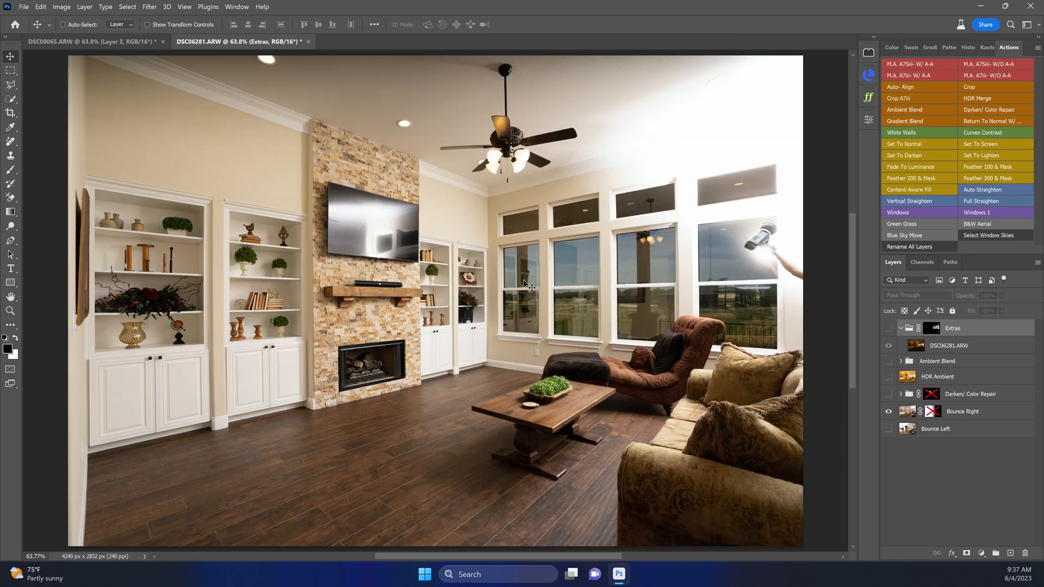
pyautogui.click(888, 430)
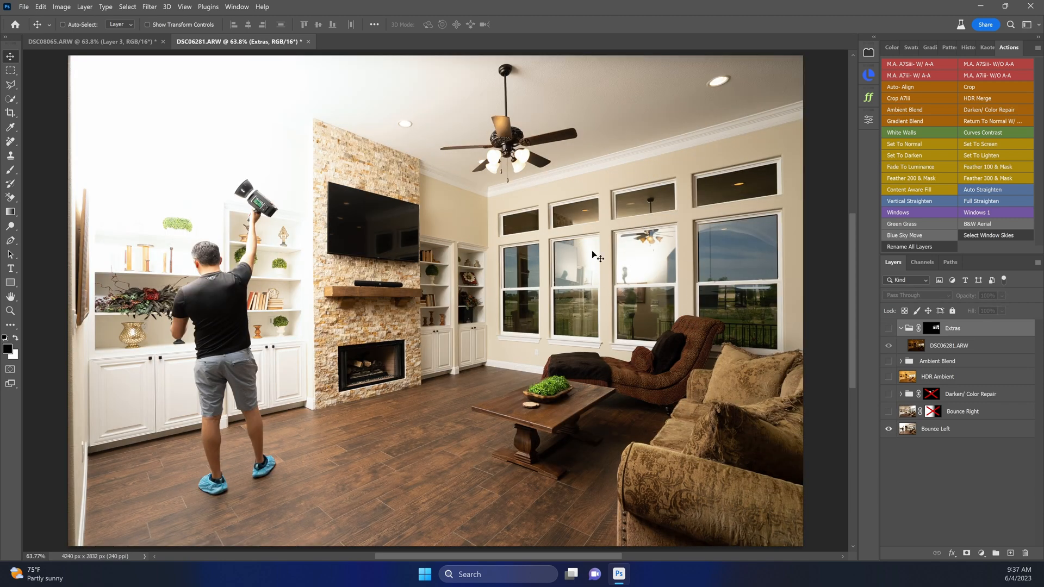
pyautogui.click(888, 430)
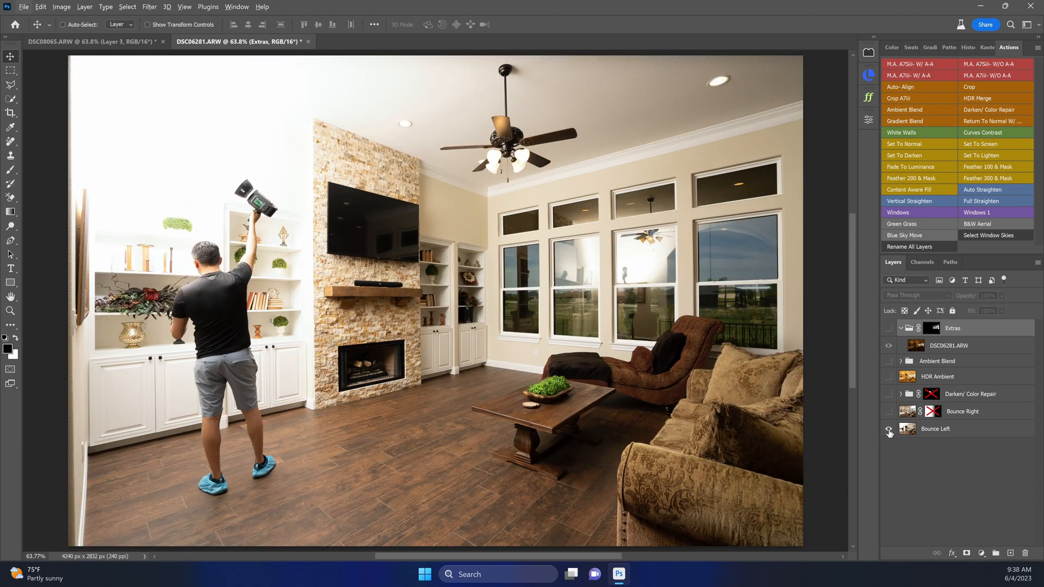
pyautogui.click(889, 429)
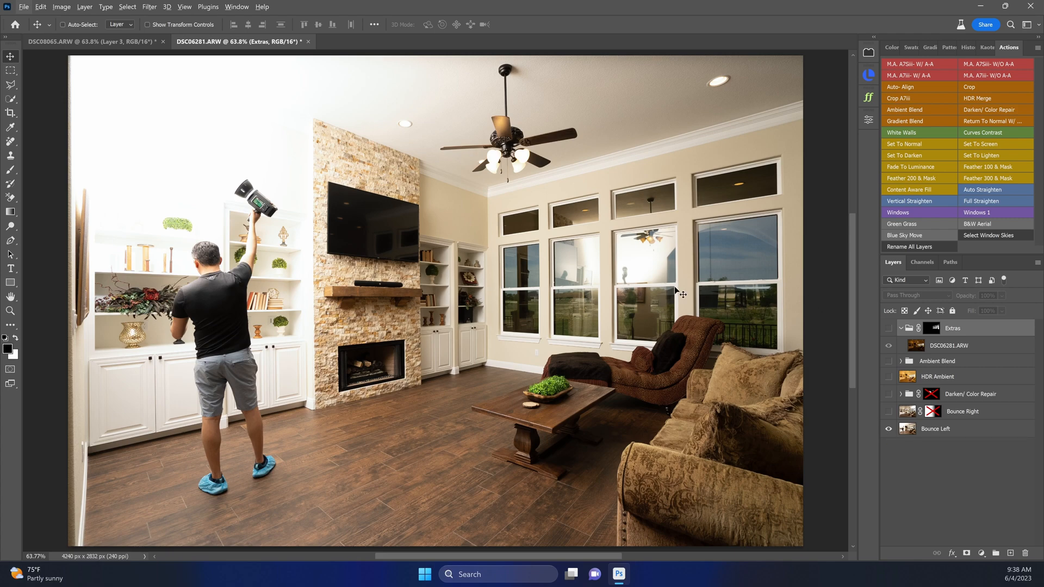
pyautogui.moveTo(641, 274)
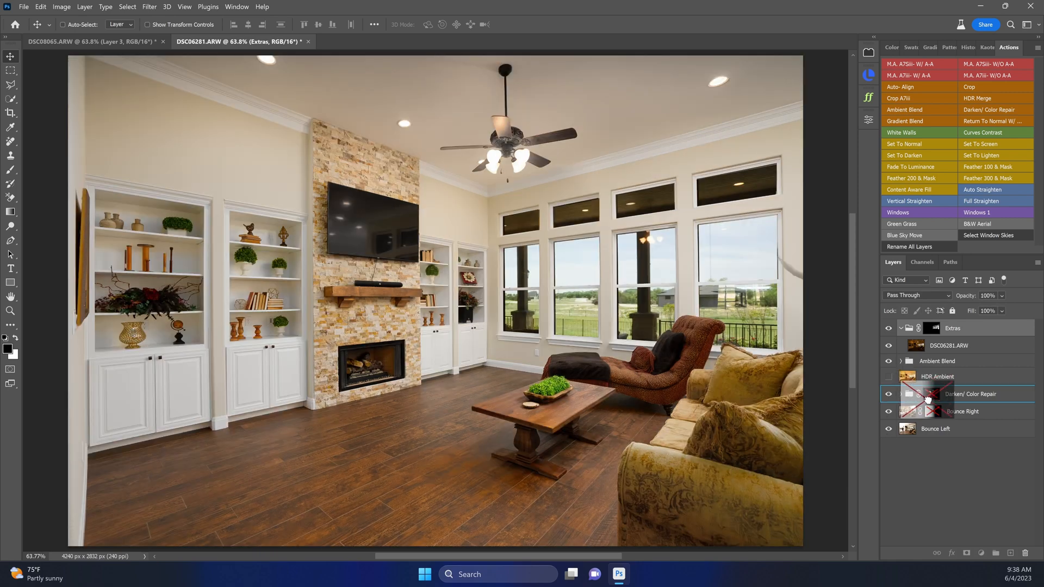
pyautogui.click(932, 394)
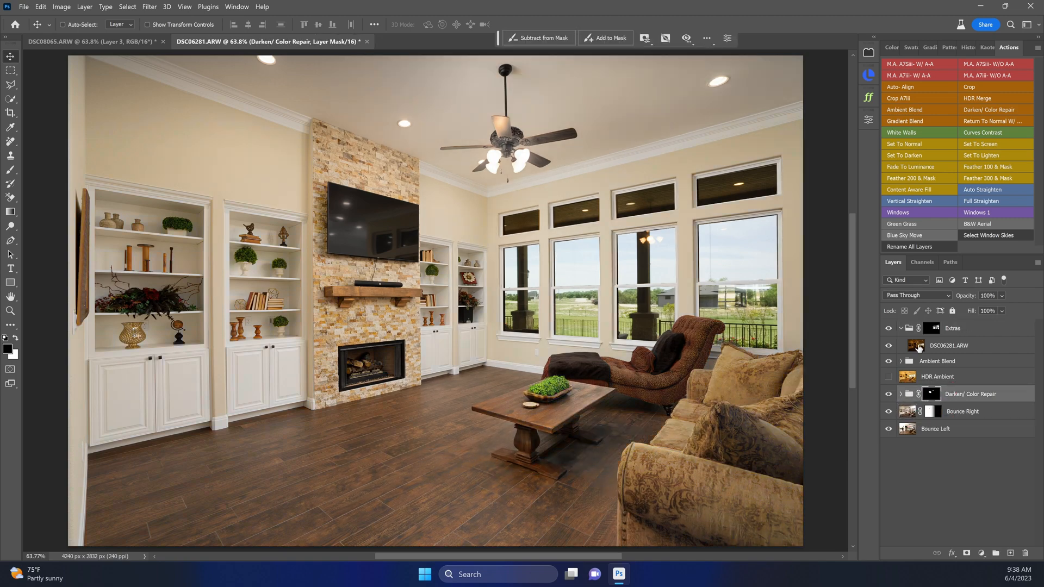
pyautogui.click(889, 328)
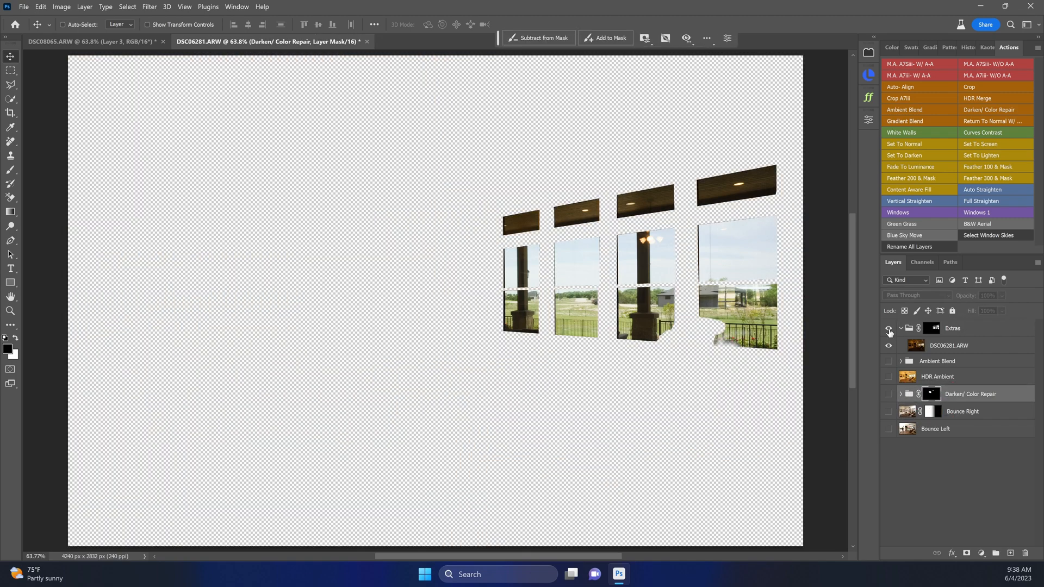
pyautogui.click(889, 329)
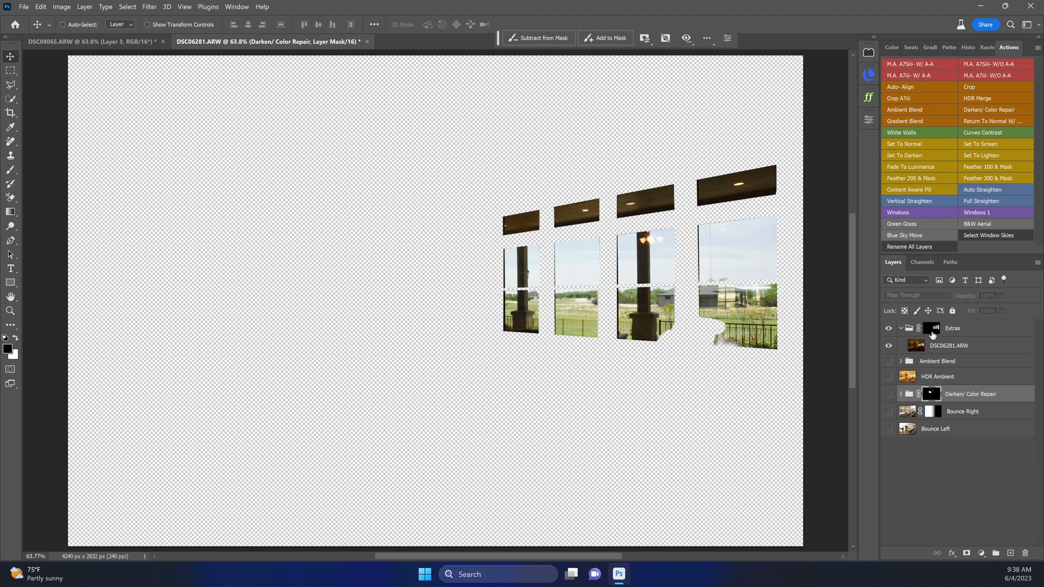
pyautogui.click(933, 328)
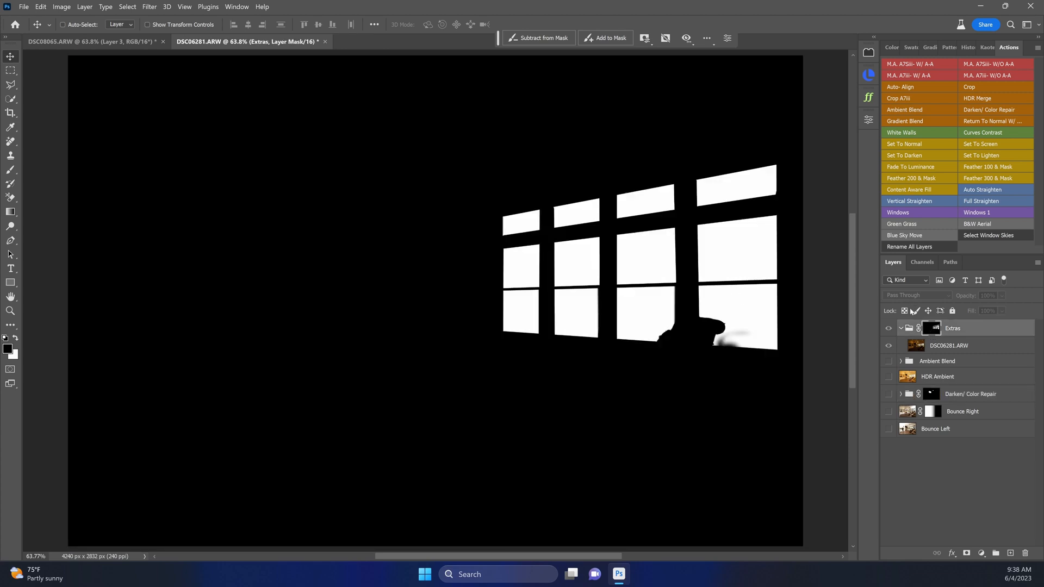
pyautogui.click(888, 327)
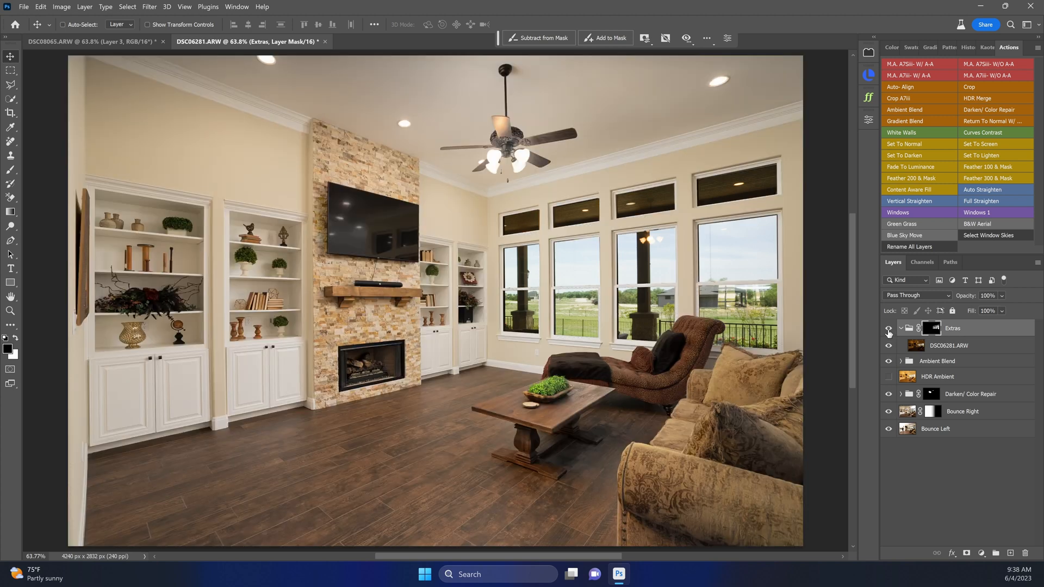
pyautogui.click(889, 331)
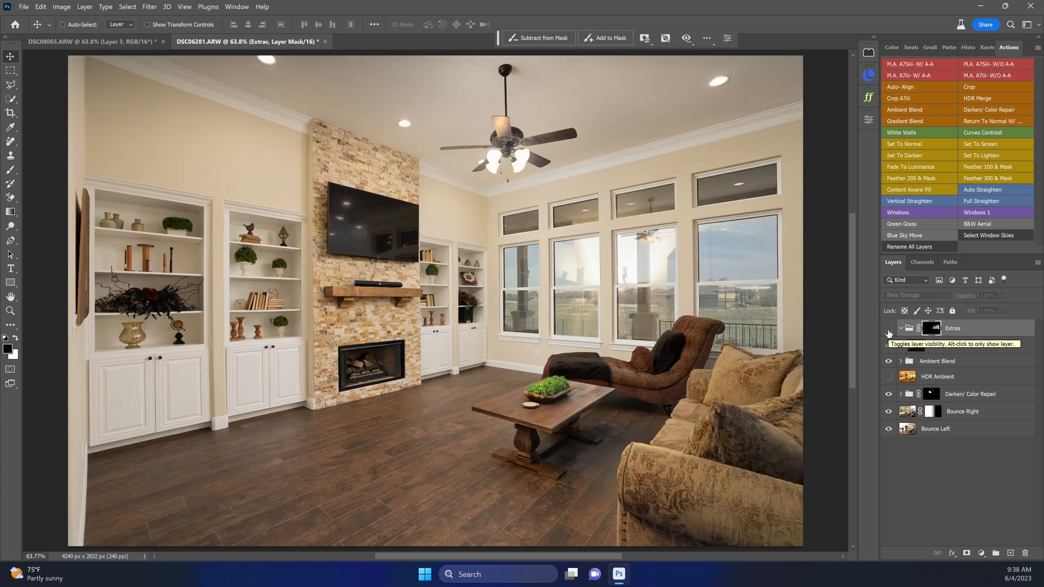
pyautogui.click(902, 328)
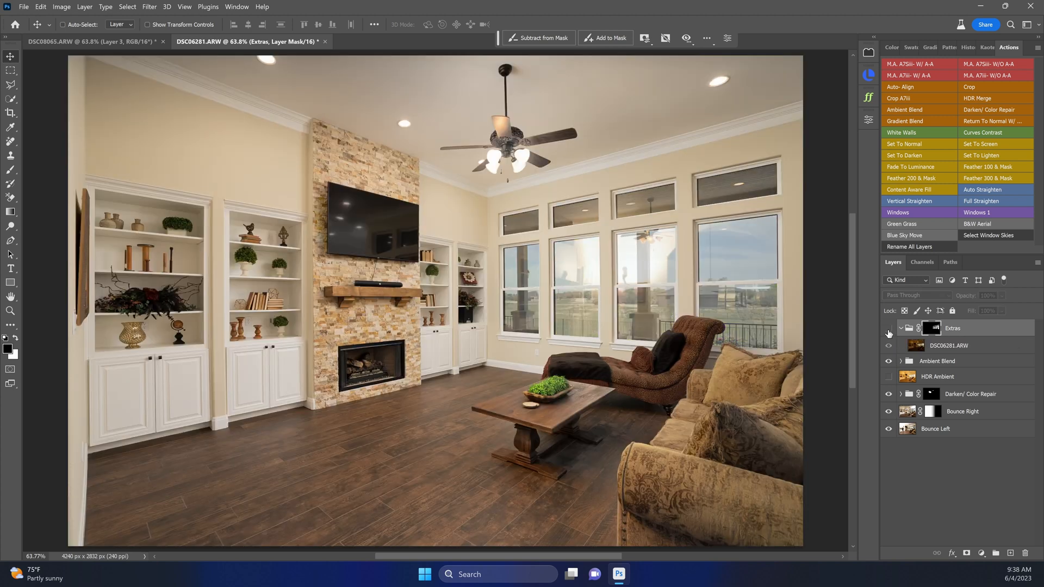
pyautogui.click(888, 333)
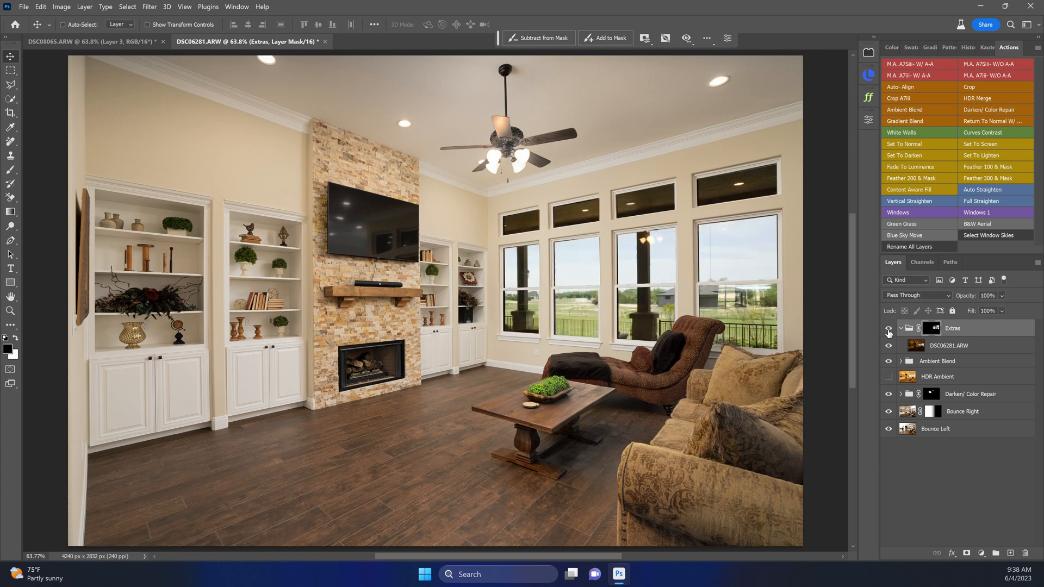
# Step: Select and toggle the DSC06281.ARW window layer, then return to the DSC08065.ARW bedroom photo
pyautogui.click(948, 345)
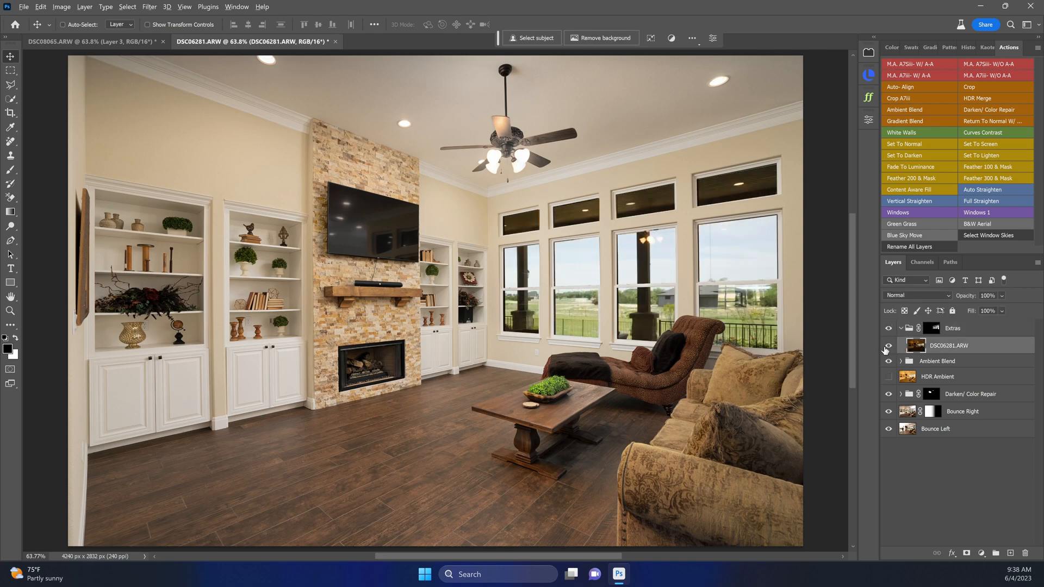
pyautogui.click(888, 361)
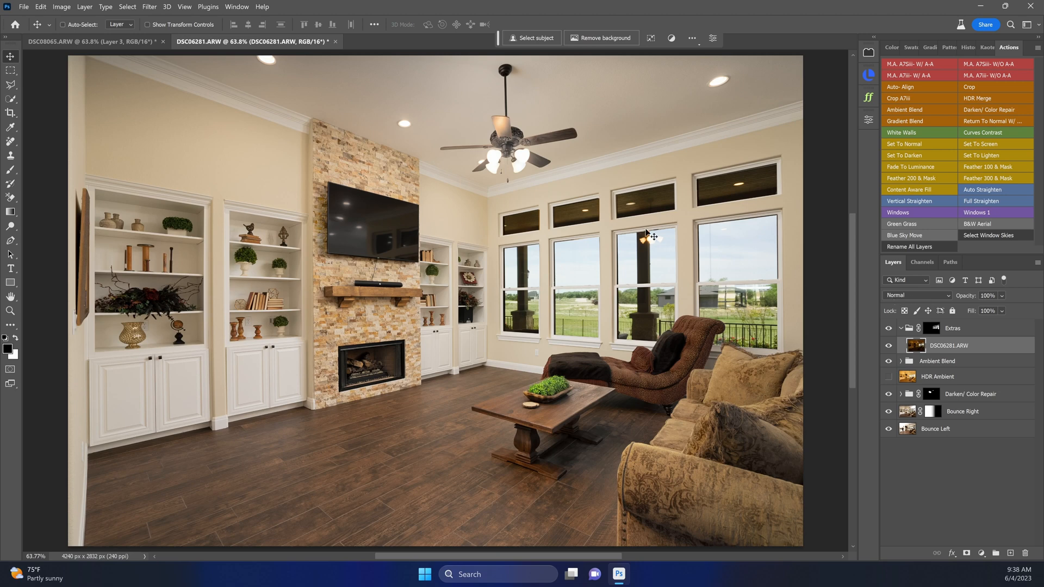
pyautogui.moveTo(774, 327)
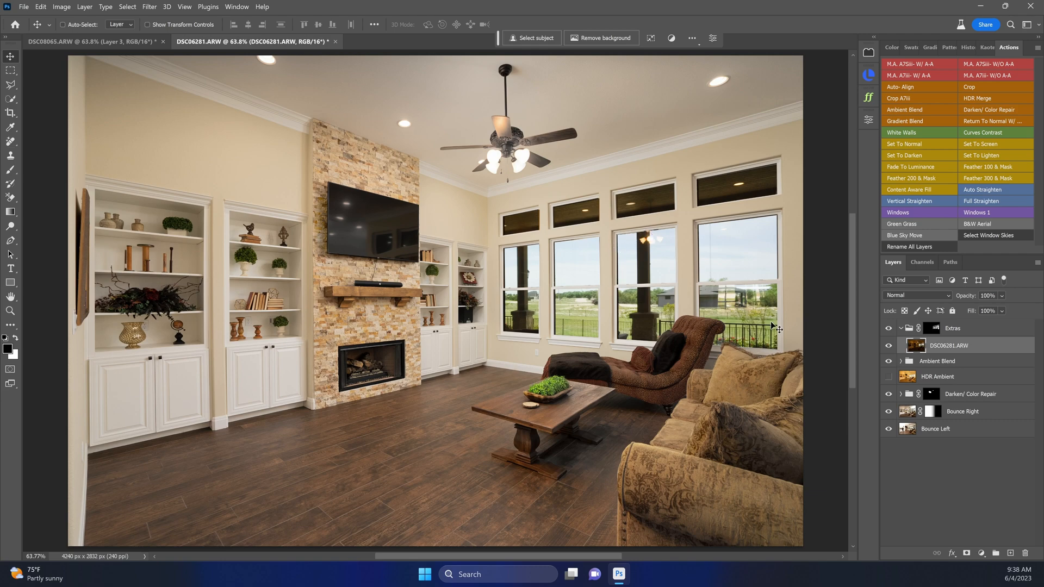
pyautogui.moveTo(686, 390)
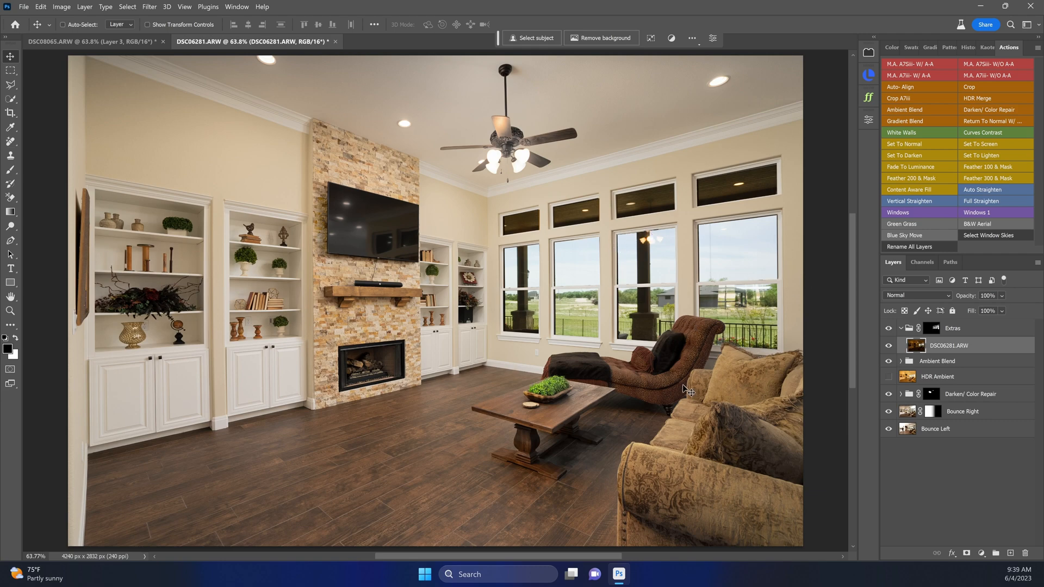
pyautogui.click(86, 41)
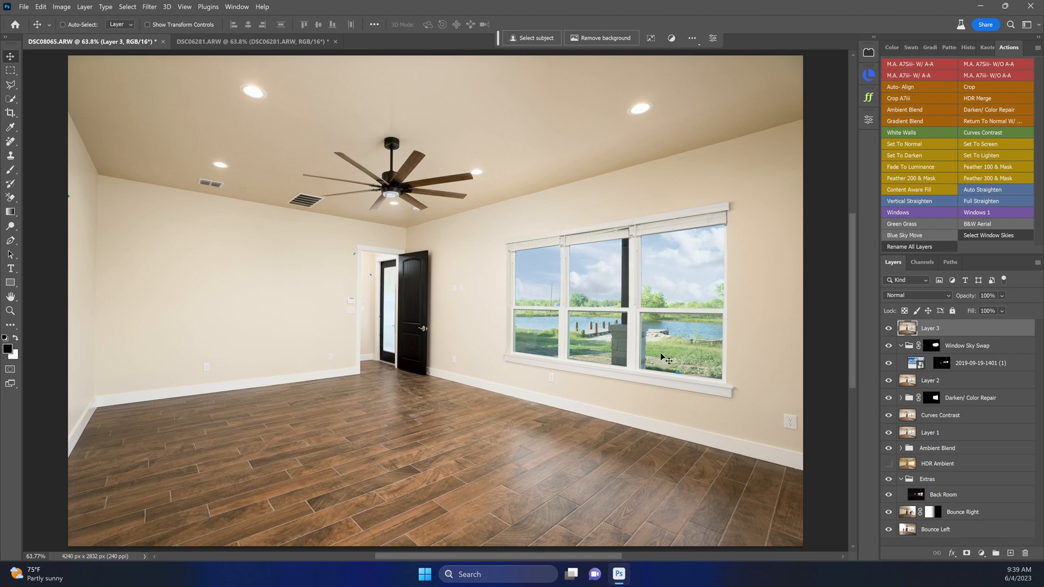
pyautogui.moveTo(617, 299)
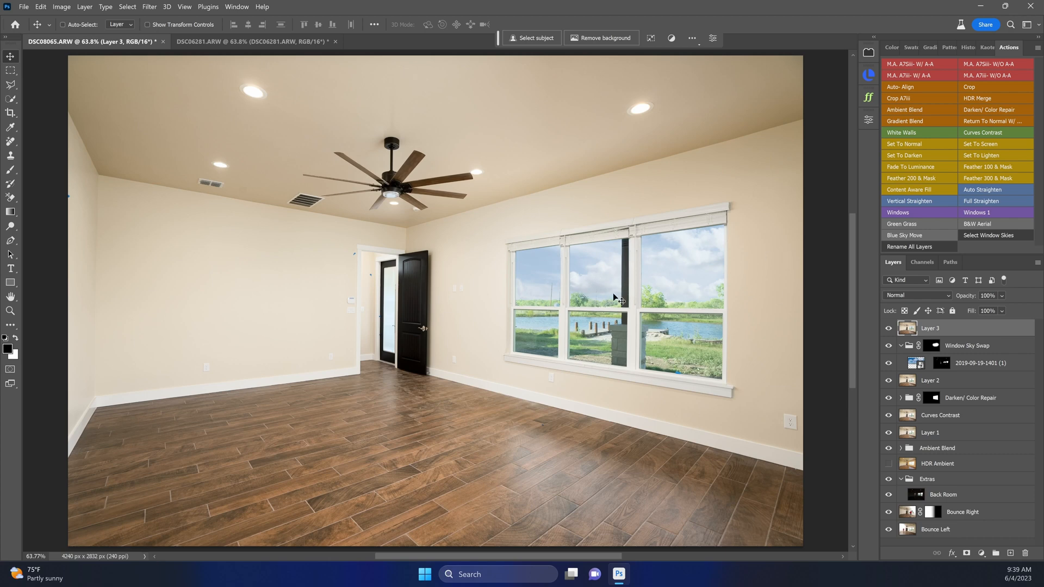
pyautogui.moveTo(511, 260)
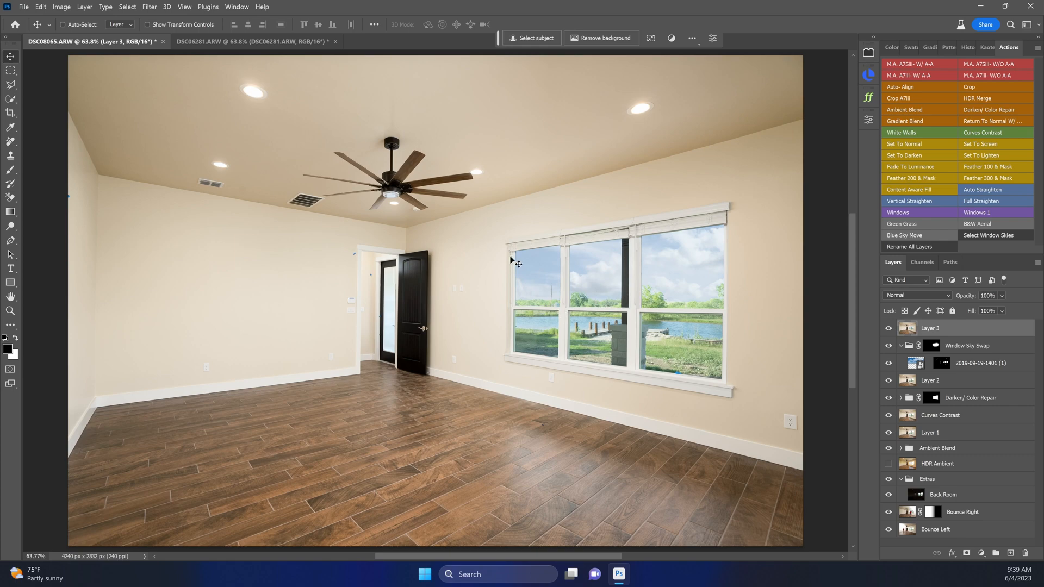
# Step: Return to the DSC06281.ARW living-room photo and toggle the window layers to compare
pyautogui.click(255, 41)
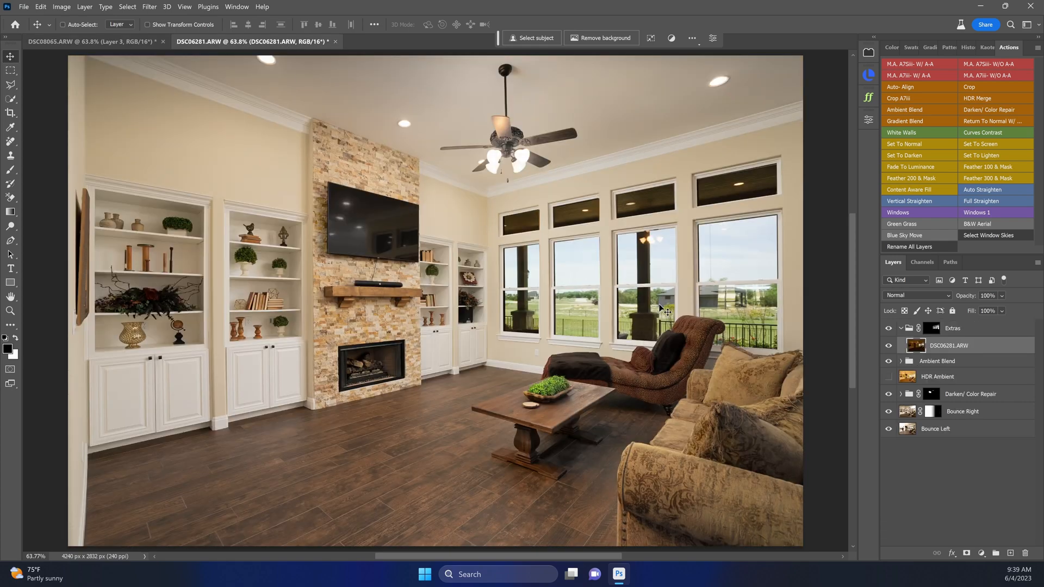
pyautogui.click(887, 361)
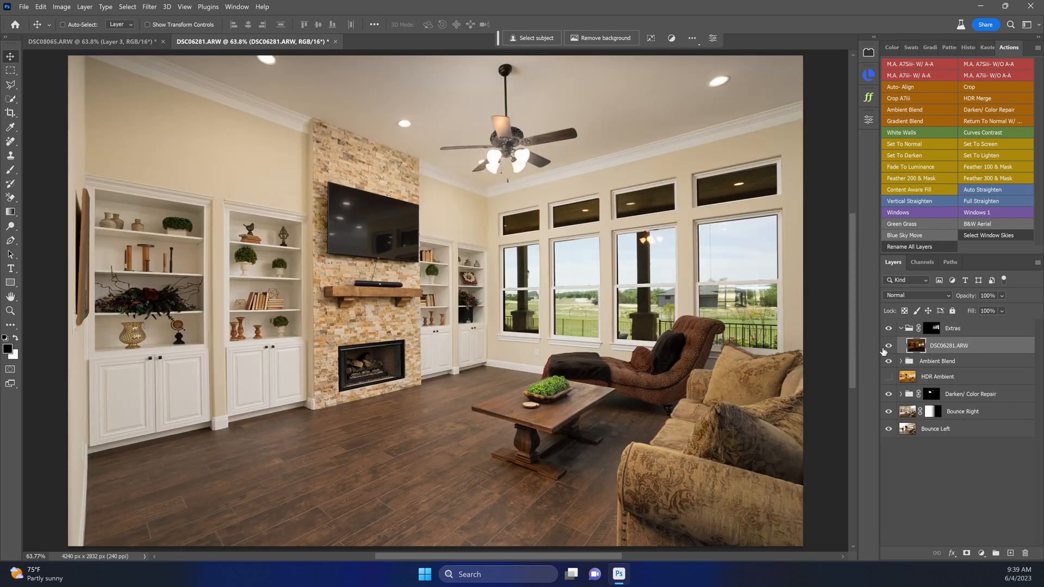
pyautogui.click(888, 328)
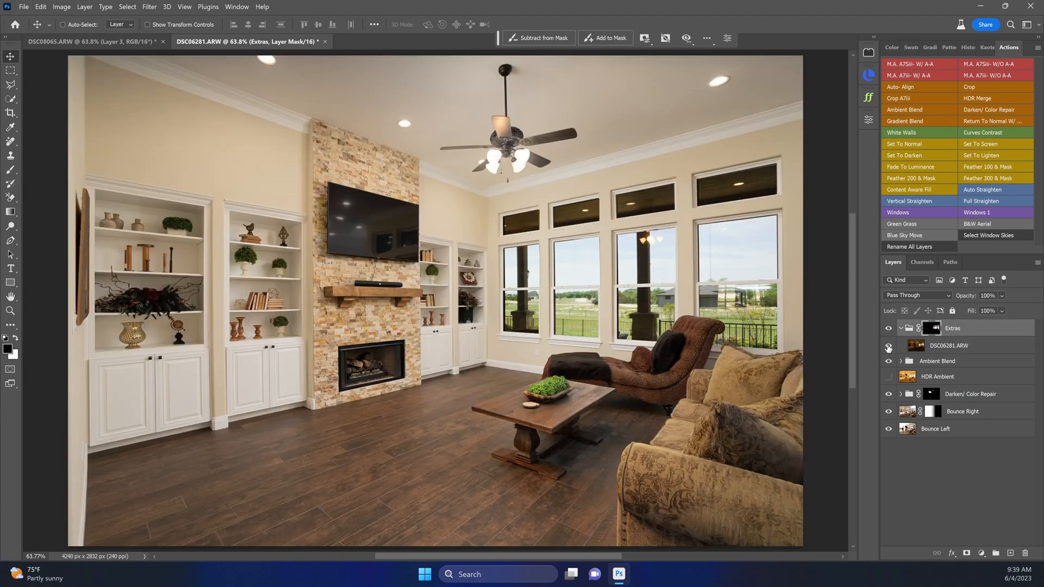
# Step: Switch to the DSC08065.ARW bedroom photo with its blue cloudy sky windows
pyautogui.click(75, 42)
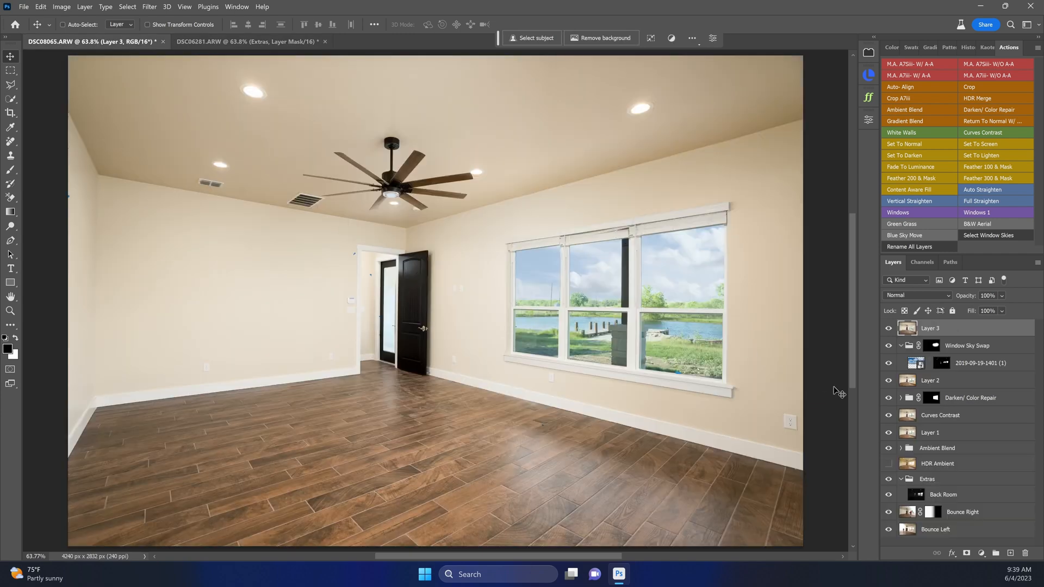
pyautogui.moveTo(901, 444)
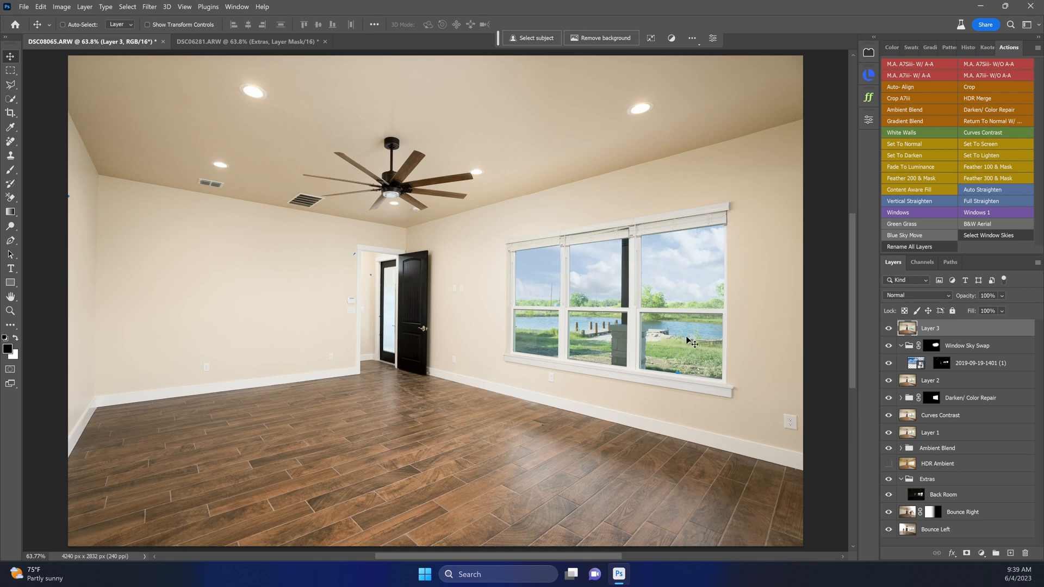
pyautogui.moveTo(683, 334)
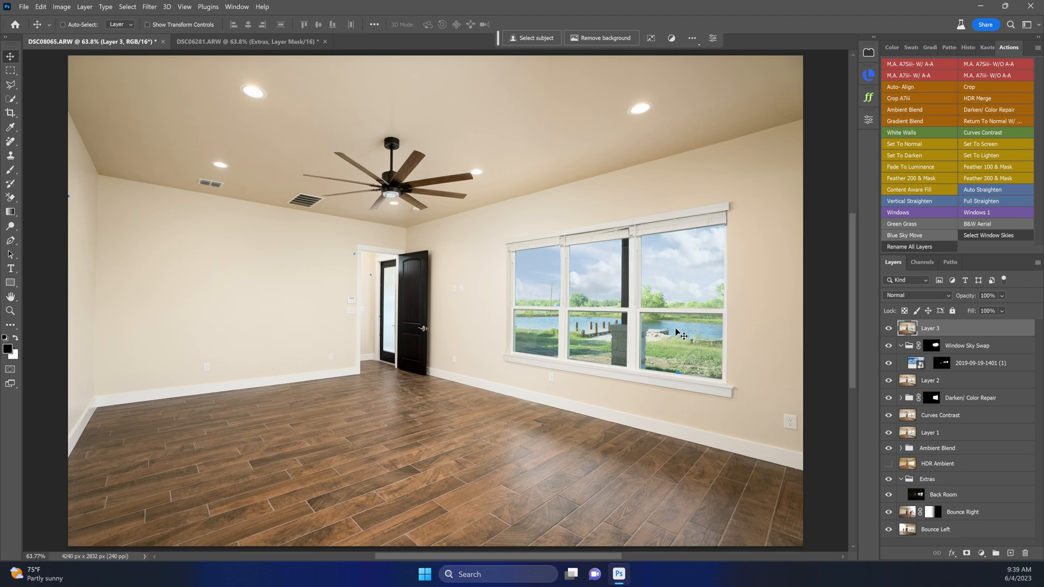
pyautogui.moveTo(678, 334)
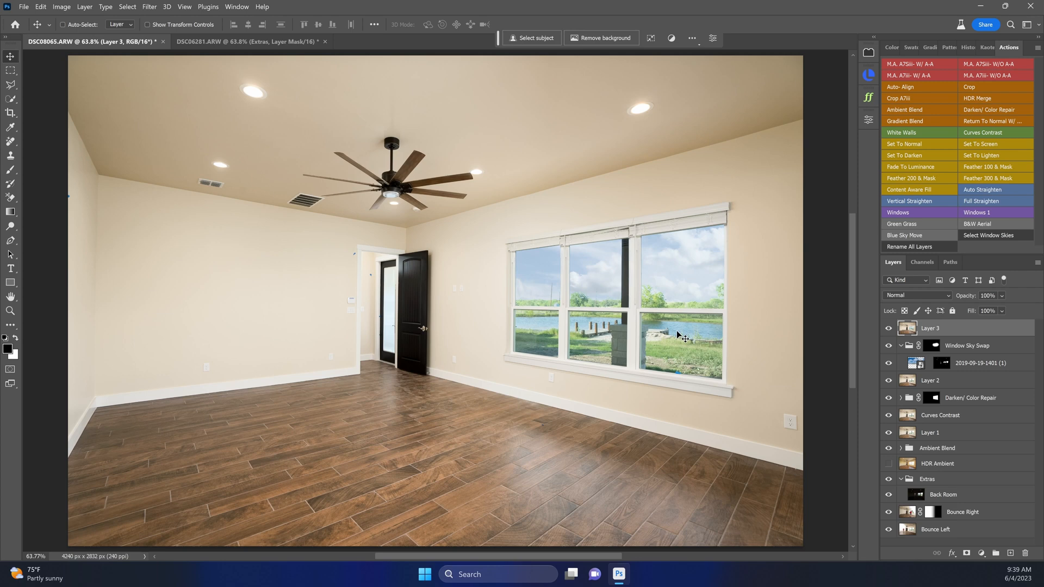